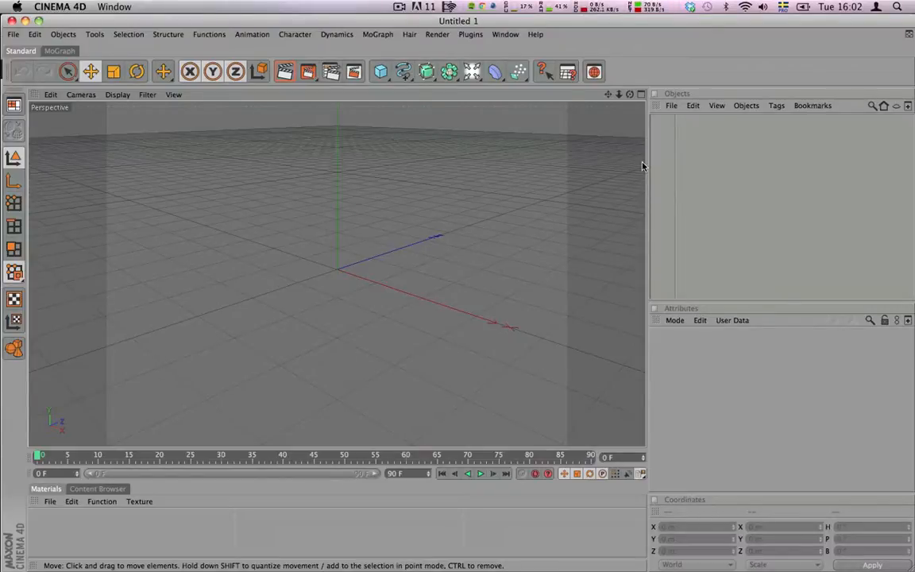
pyautogui.moveTo(321, 110)
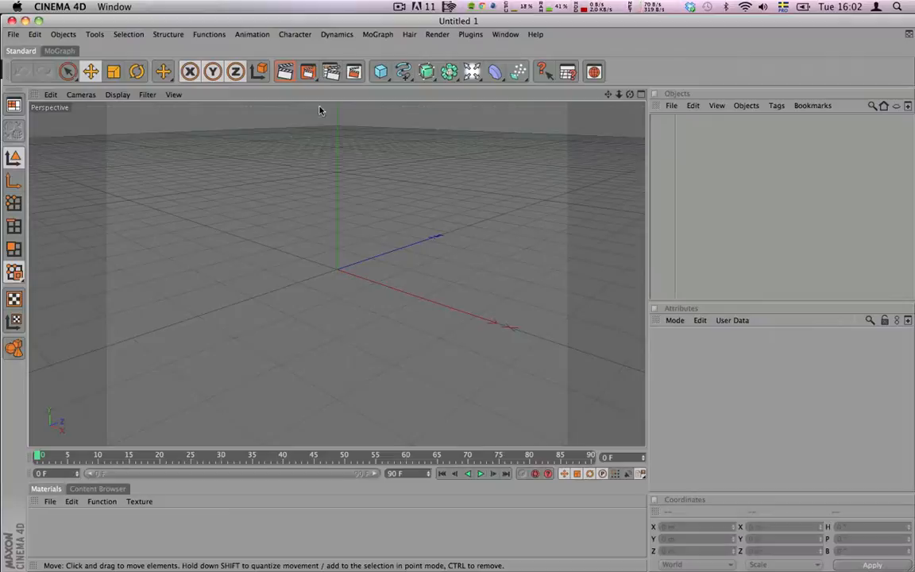
# - Add a 200 m Cube primitive to the empty scene
pyautogui.click(381, 71)
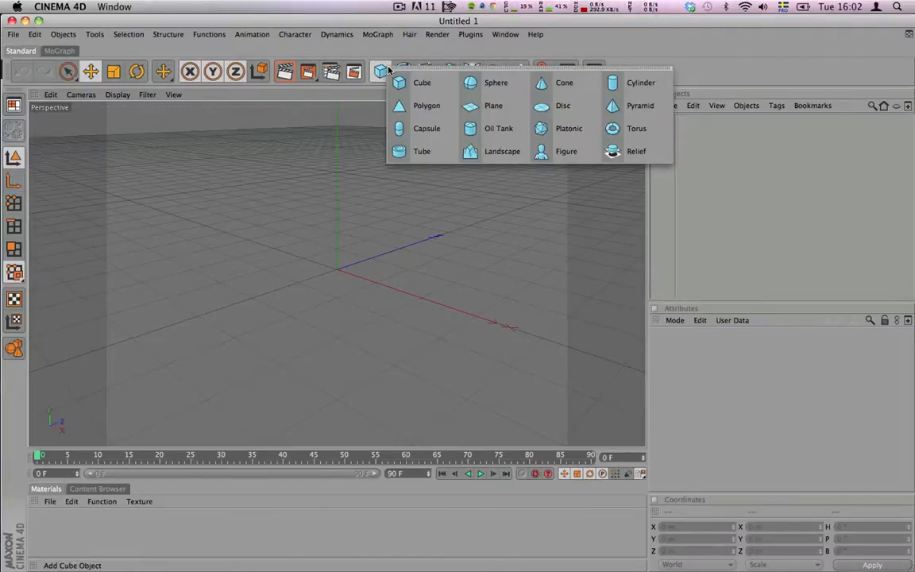
pyautogui.click(423, 83)
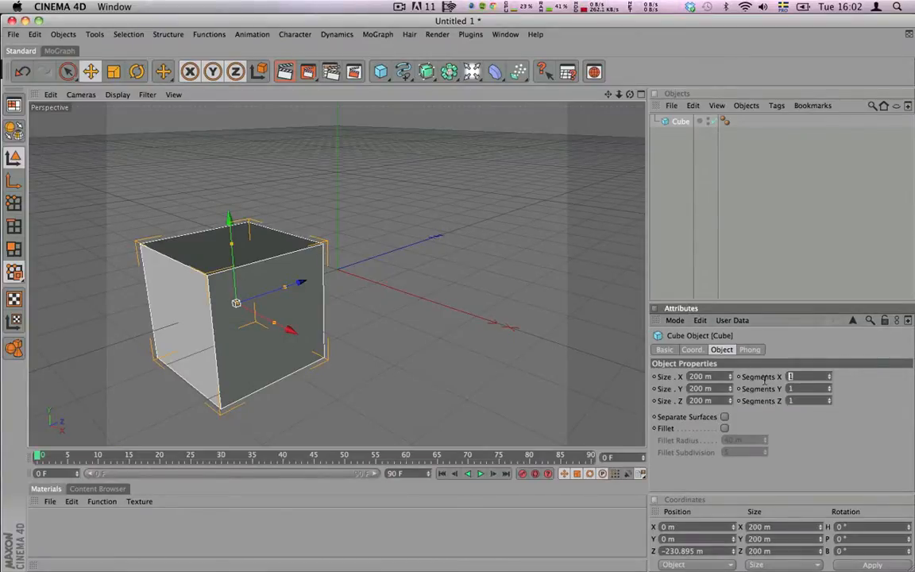
# - Subdivide the cube into 10 segments along X, Y and Z
pyautogui.write('10')
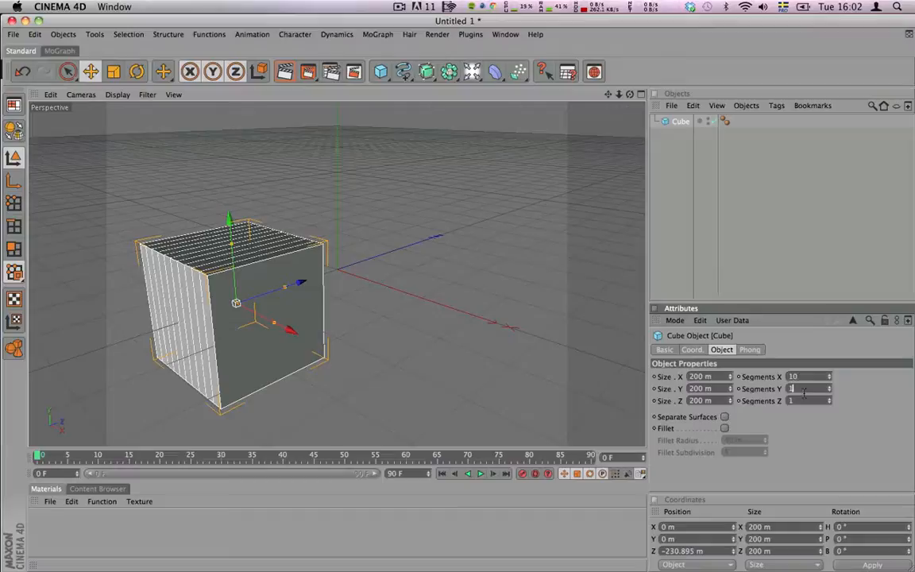
pyautogui.write('10')
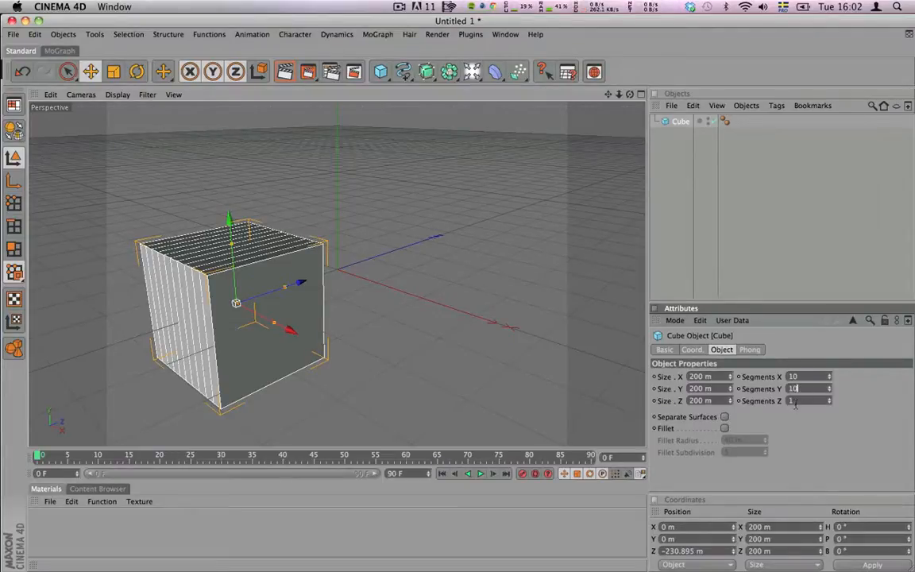
pyautogui.write('10')
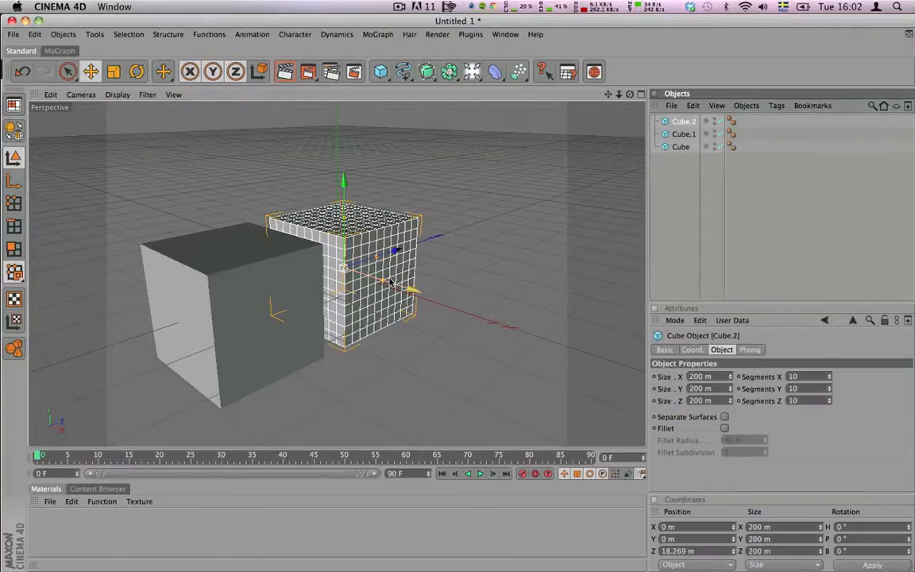
# - Drag the third cube along X so the three cubes stand in a row
pyautogui.moveTo(350, 286); pyautogui.dragTo(489, 283)
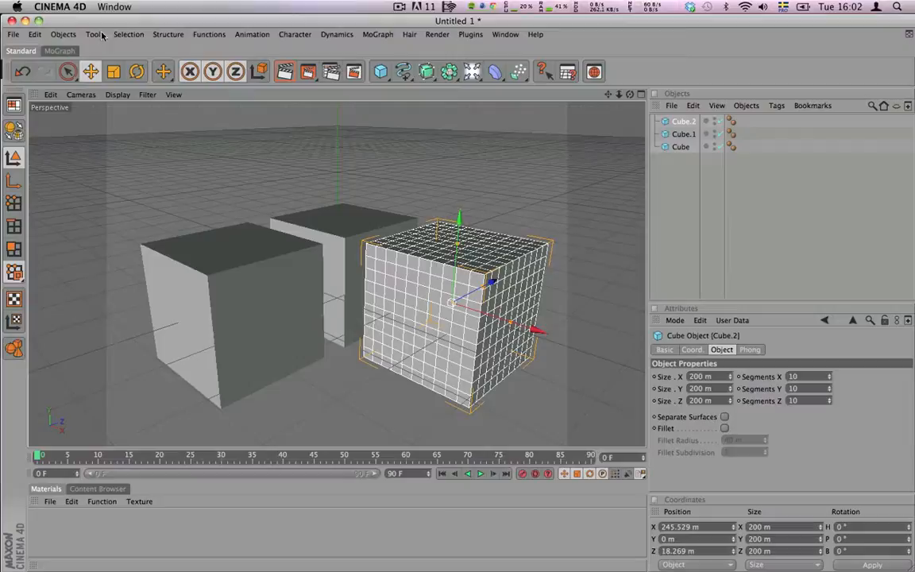
# - Add a Target Camera and view the cubes through it in the viewport
pyautogui.click(35, 35)
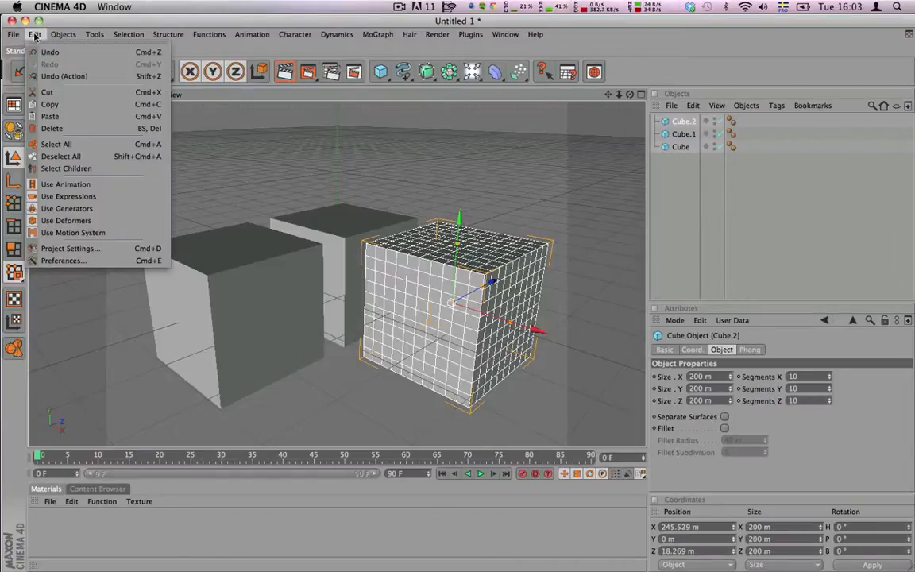
pyautogui.moveTo(67, 209)
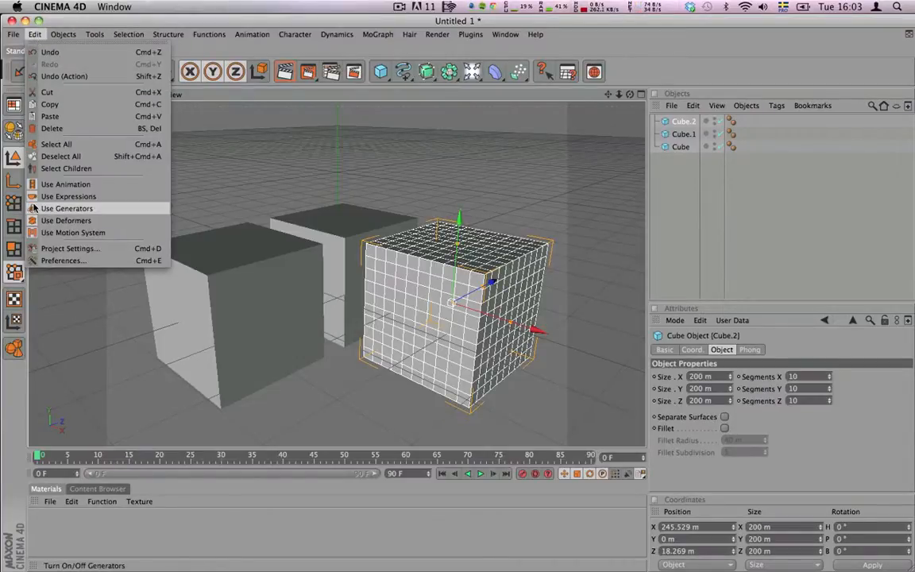
pyautogui.click(64, 35)
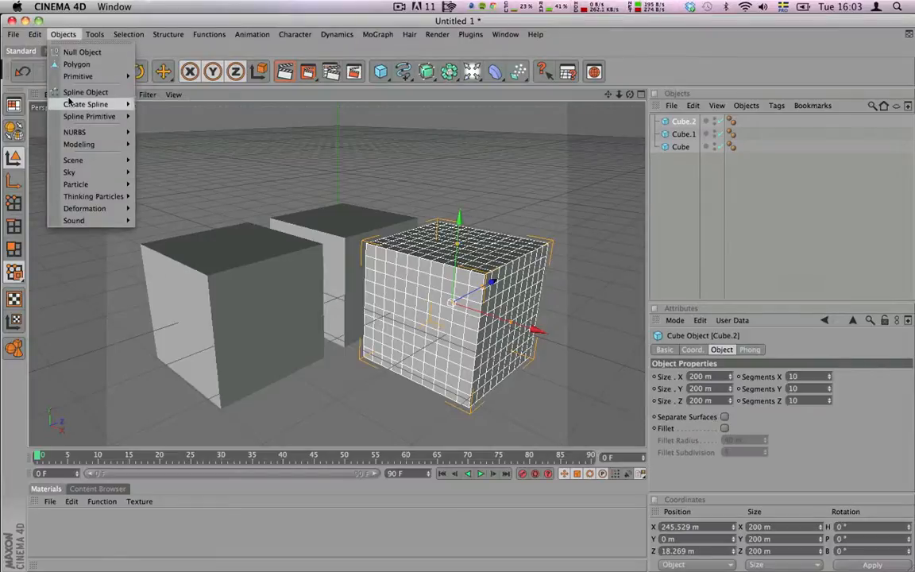
pyautogui.moveTo(86, 92)
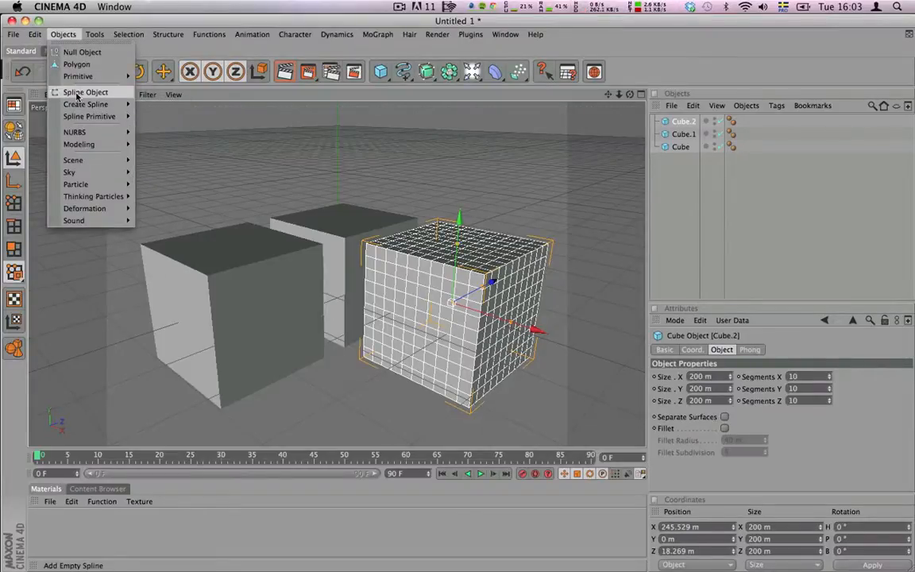
pyautogui.moveTo(73, 158)
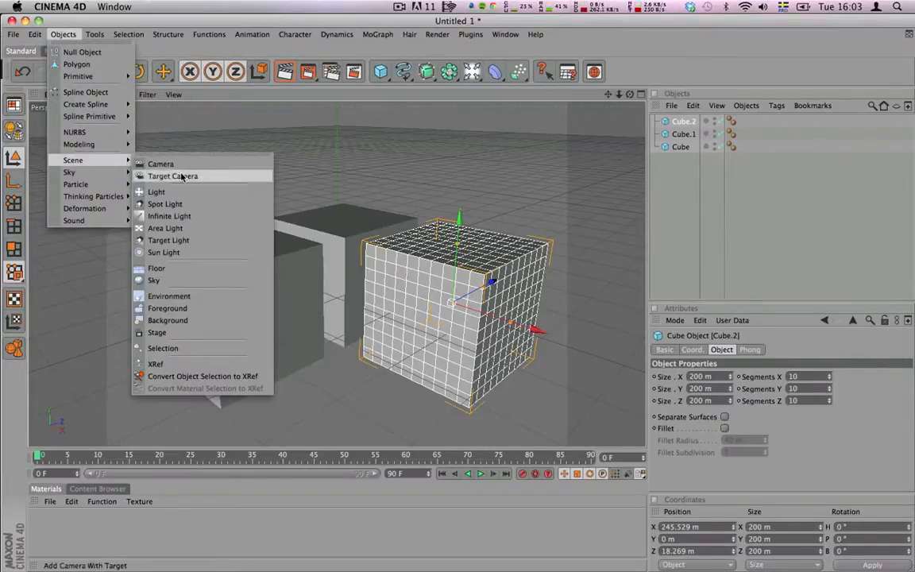
pyautogui.click(172, 174)
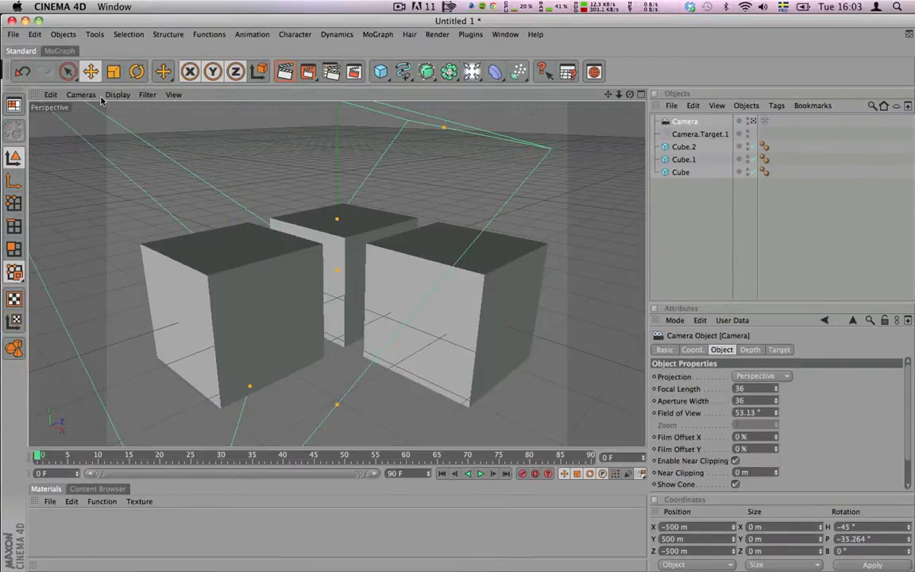
pyautogui.click(80, 95)
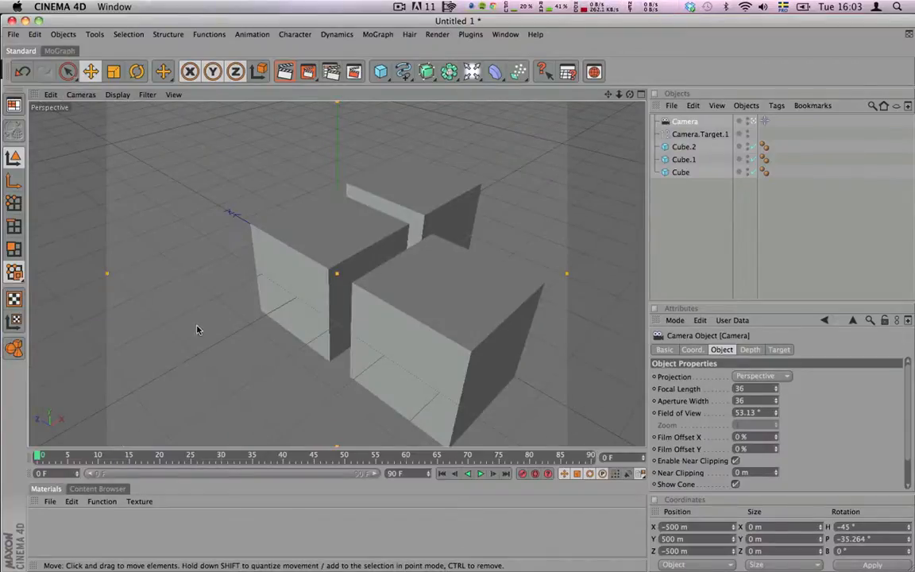
pyautogui.moveTo(306, 327)
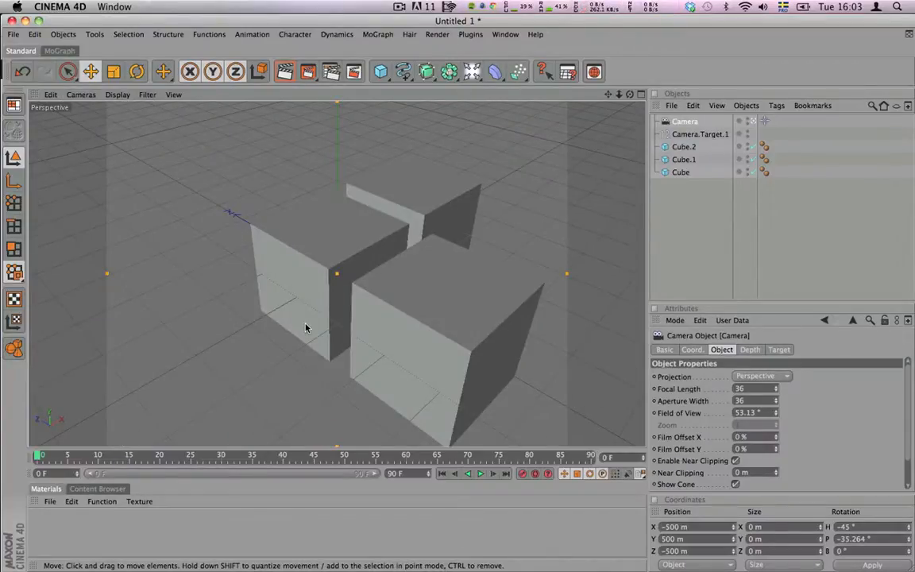
pyautogui.moveTo(288, 393)
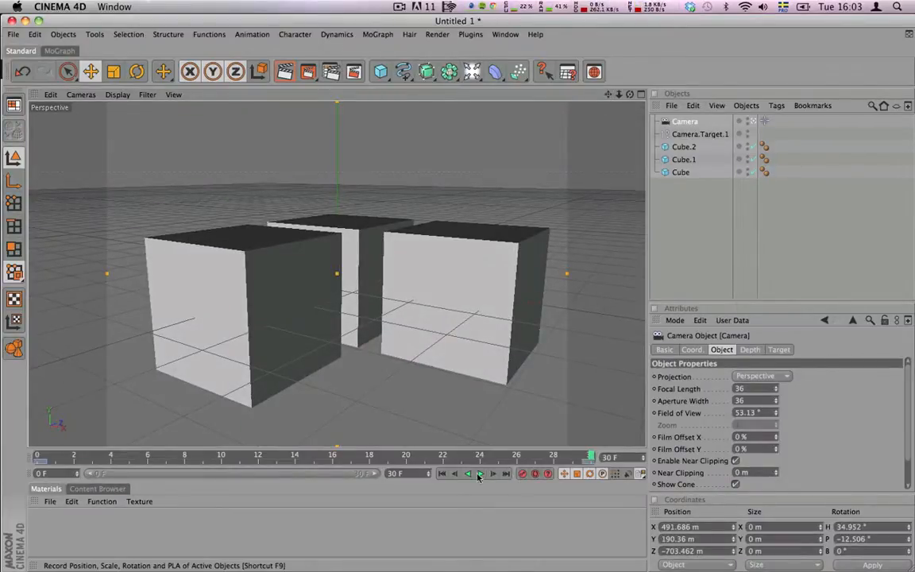
# - Rewind to frame 0, play the keyframed camera move, then stop playback
pyautogui.click(467, 474)
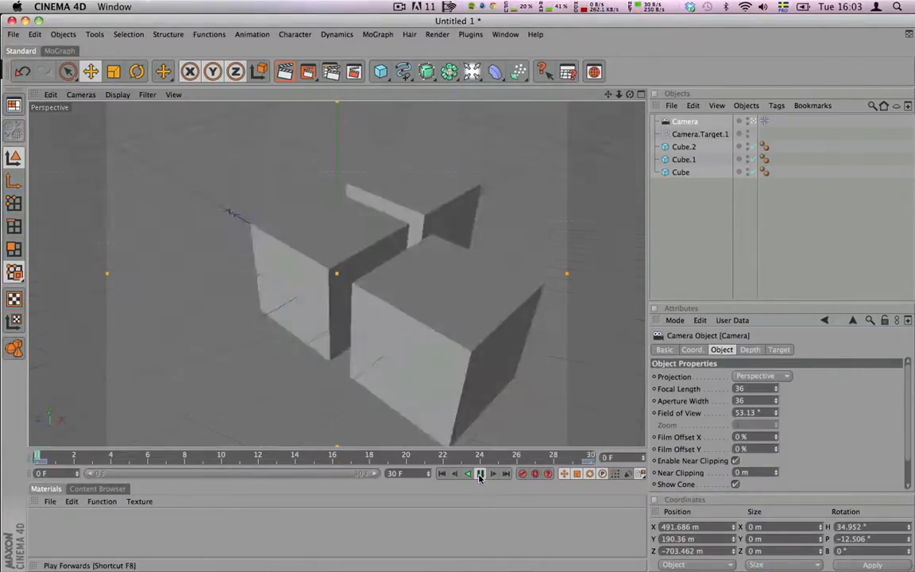
pyautogui.click(480, 473)
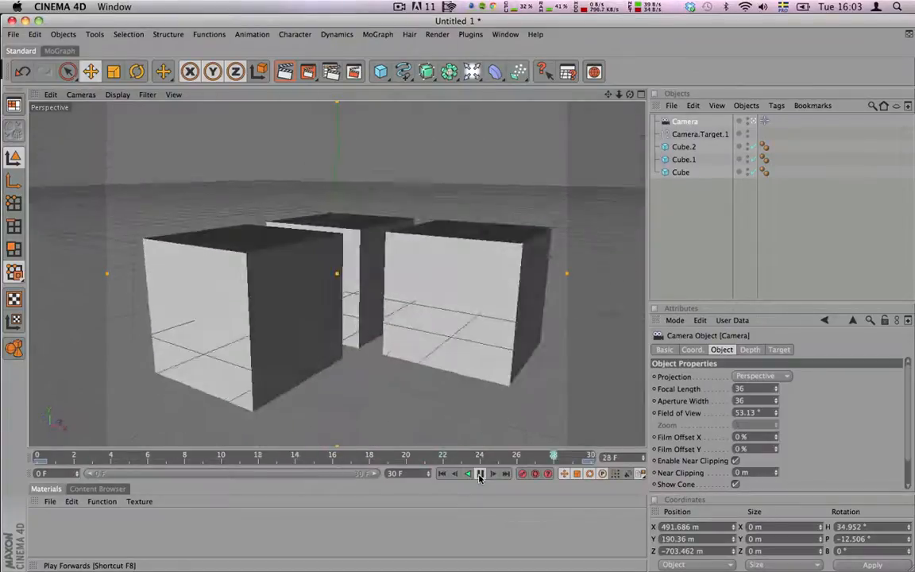
pyautogui.click(469, 473)
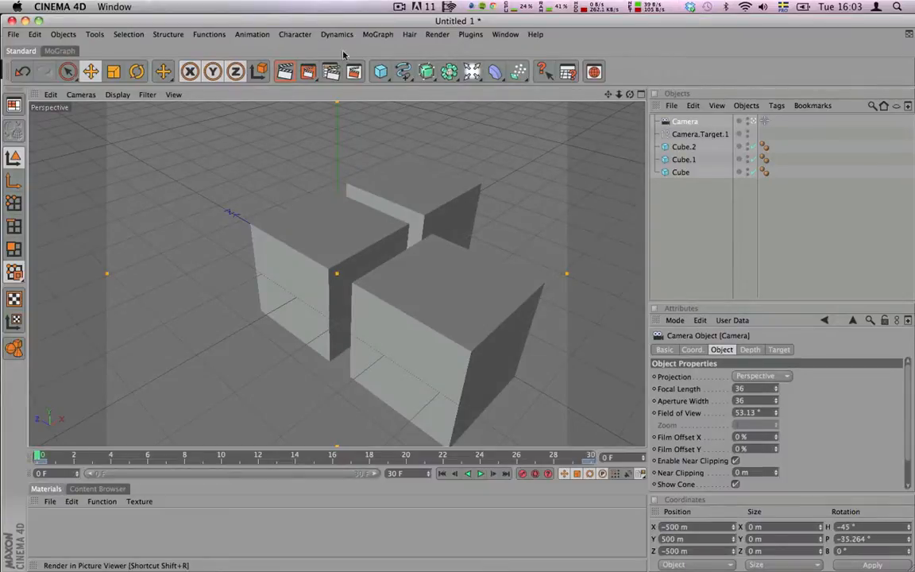
# - Set render output to the HDV/HDTV 720 25 preset, 1280 × 720 at 25 fps
pyautogui.click(437, 35)
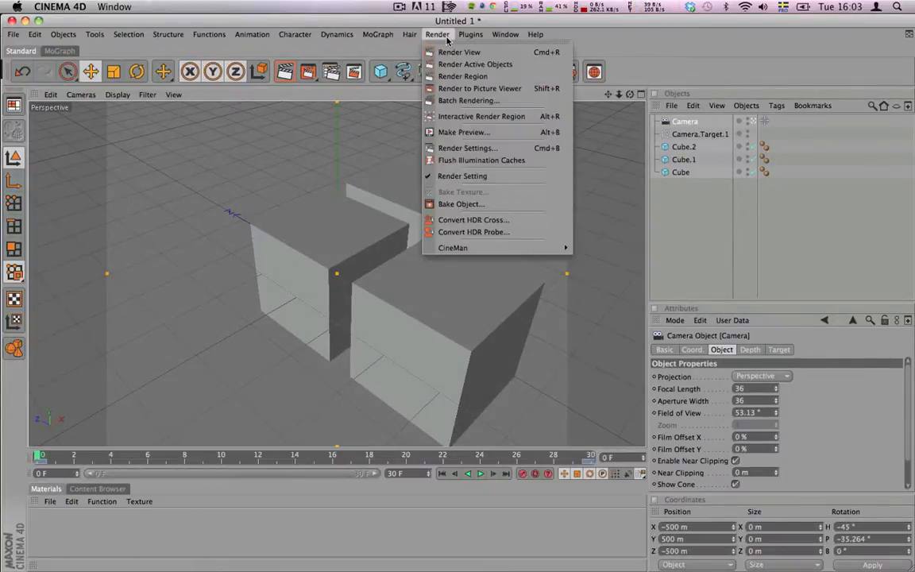
pyautogui.click(467, 148)
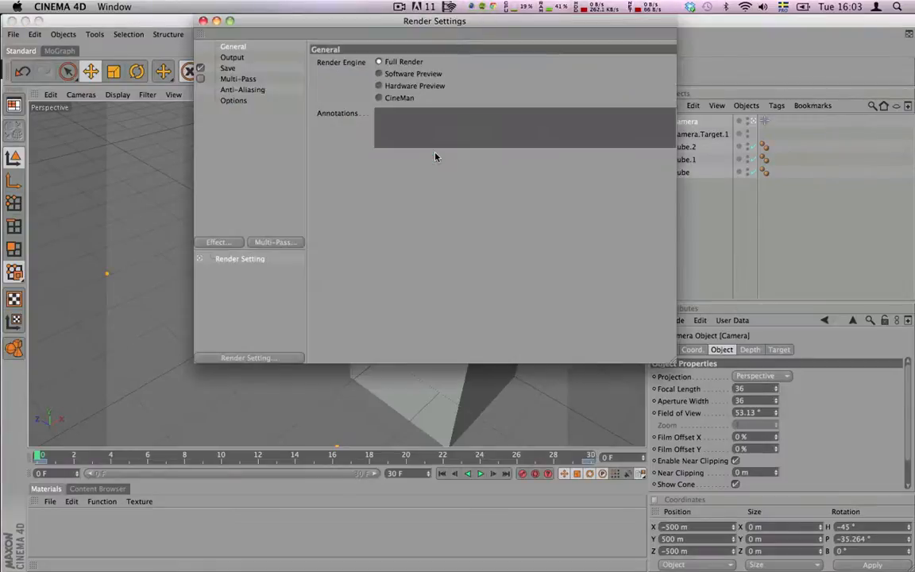
pyautogui.click(232, 57)
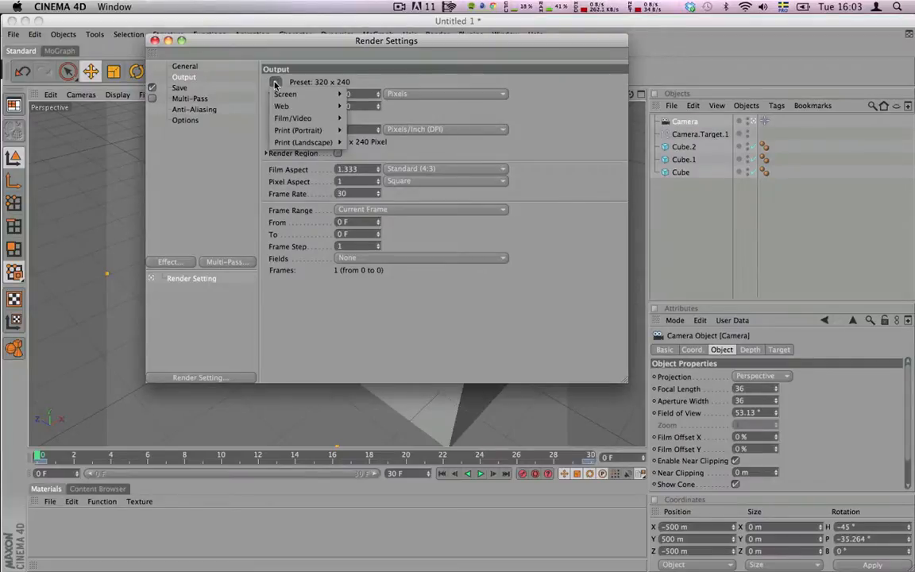
pyautogui.click(292, 118)
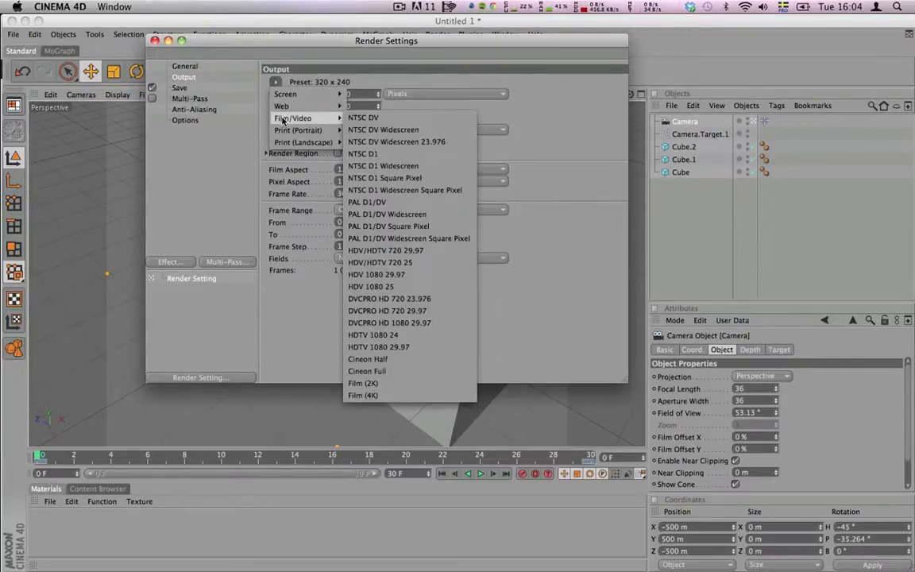
pyautogui.moveTo(367, 202)
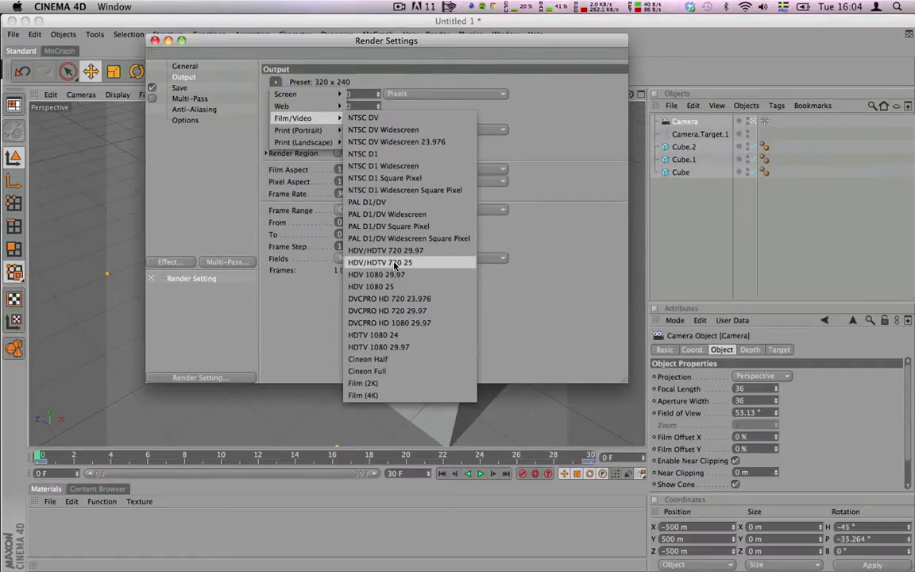
pyautogui.click(379, 262)
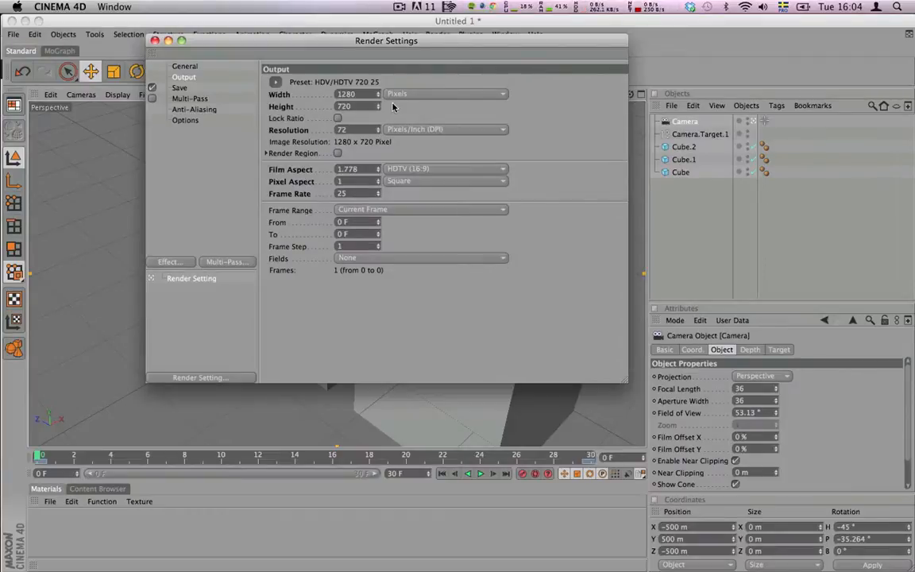
pyautogui.click(179, 87)
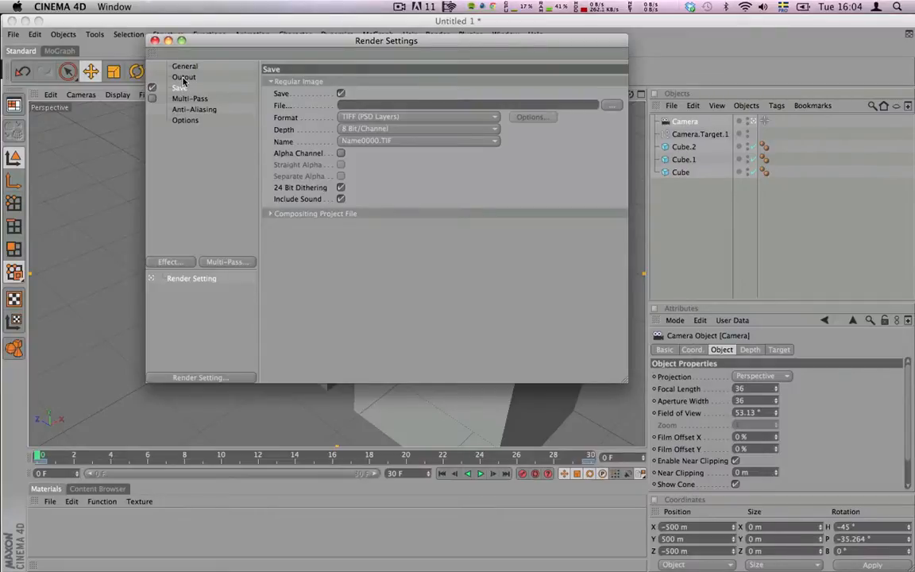
# - Set the render Frame Range to All Frames, 0 to 25, and close the settings
pyautogui.click(184, 76)
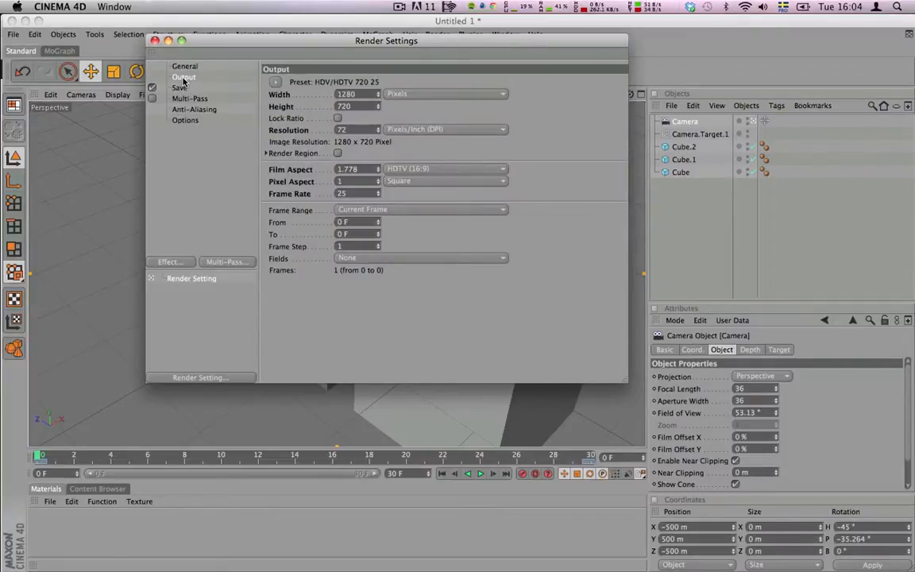
pyautogui.click(422, 210)
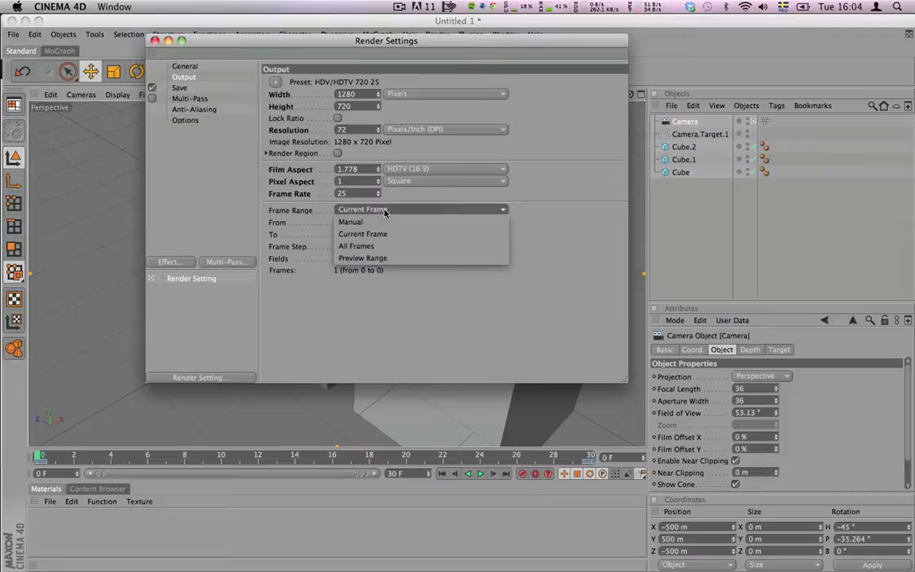
pyautogui.click(356, 245)
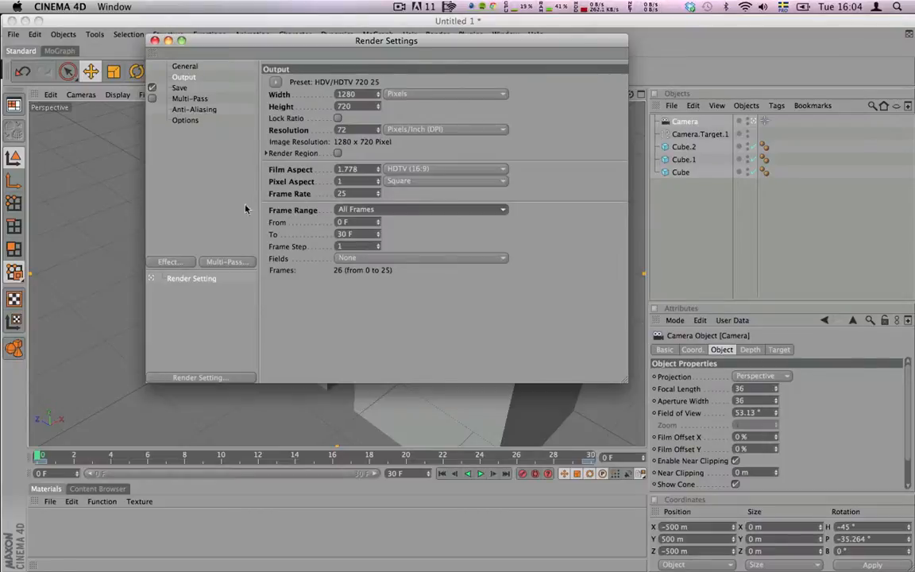
pyautogui.click(156, 41)
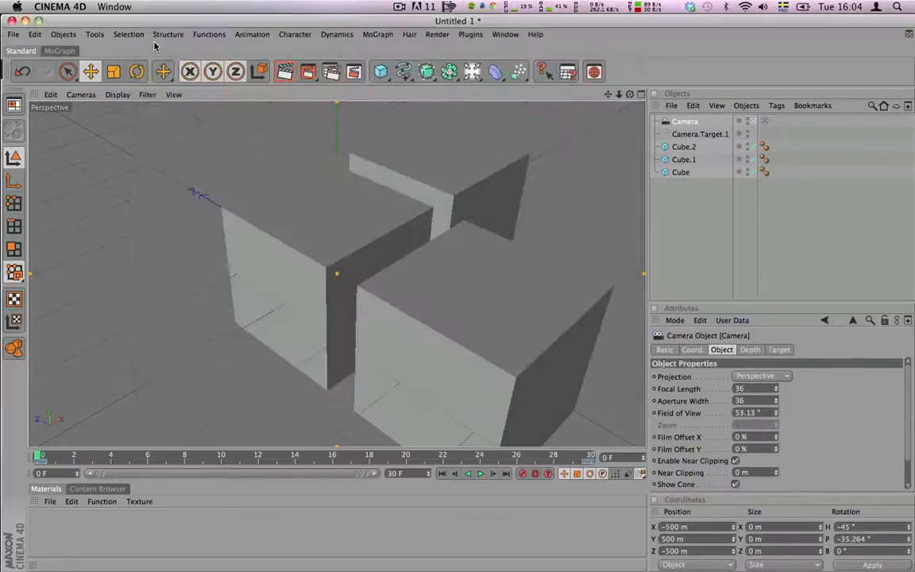
# - Reopen Render Settings and show the Save page for image output
pyautogui.click(437, 35)
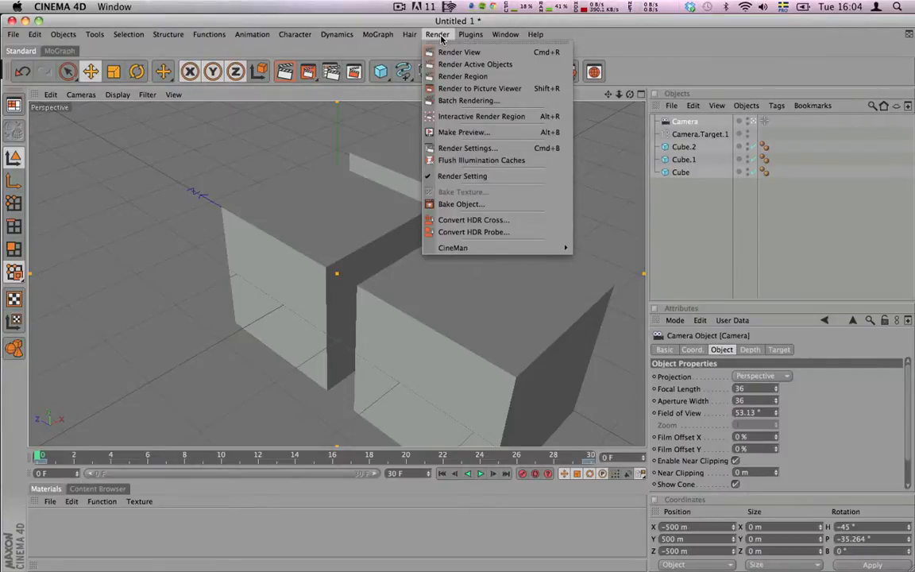
pyautogui.click(480, 89)
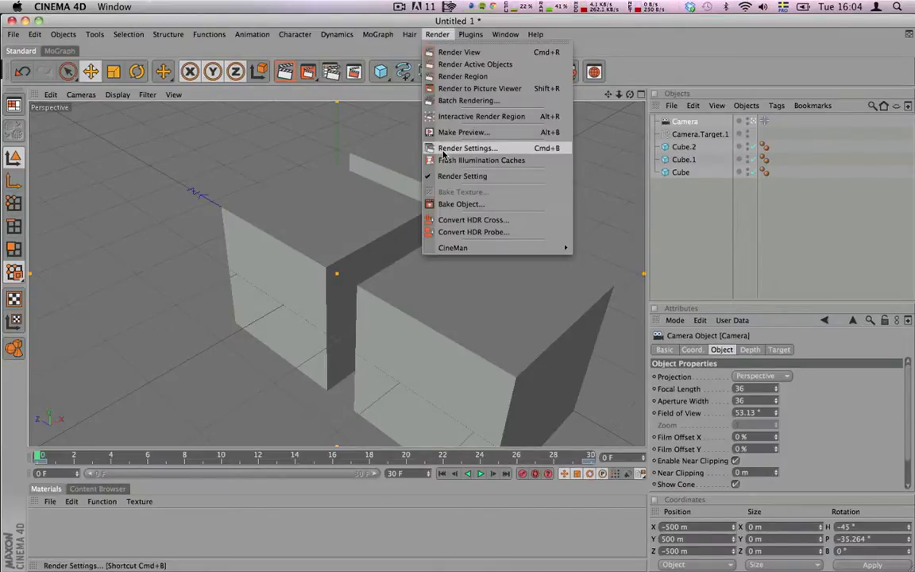
pyautogui.click(467, 148)
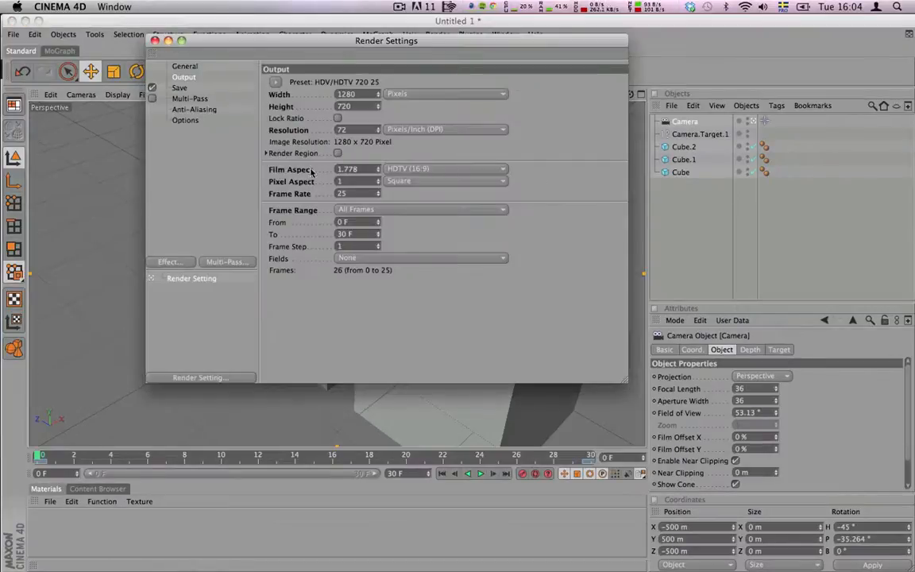
pyautogui.click(180, 88)
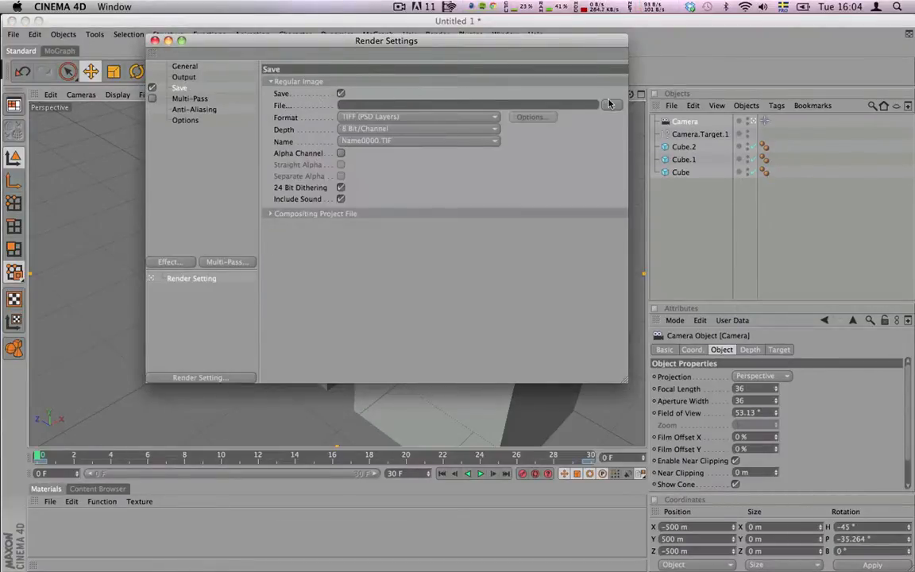
# - Save render output as threeboxes in a new c4dtest folder on the Desktop
pyautogui.click(610, 105)
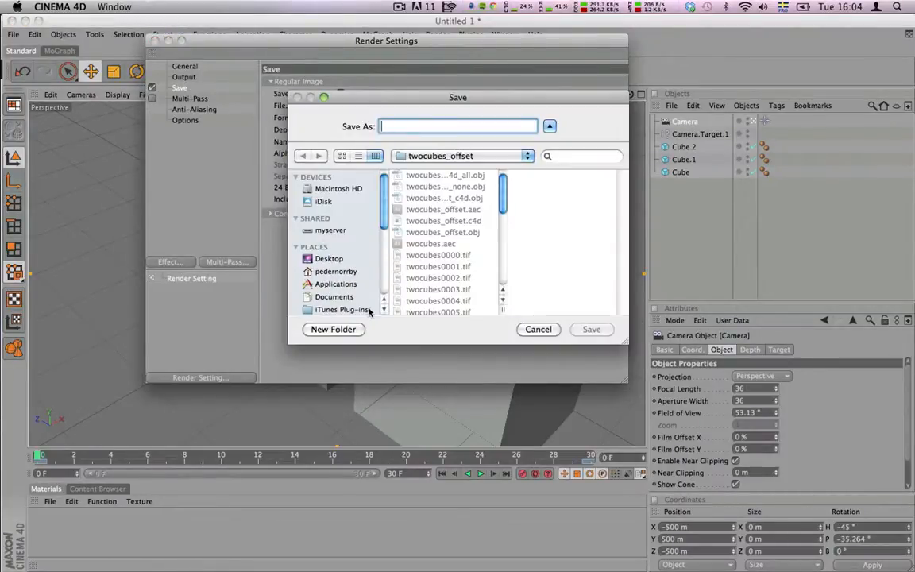
pyautogui.moveTo(332, 261)
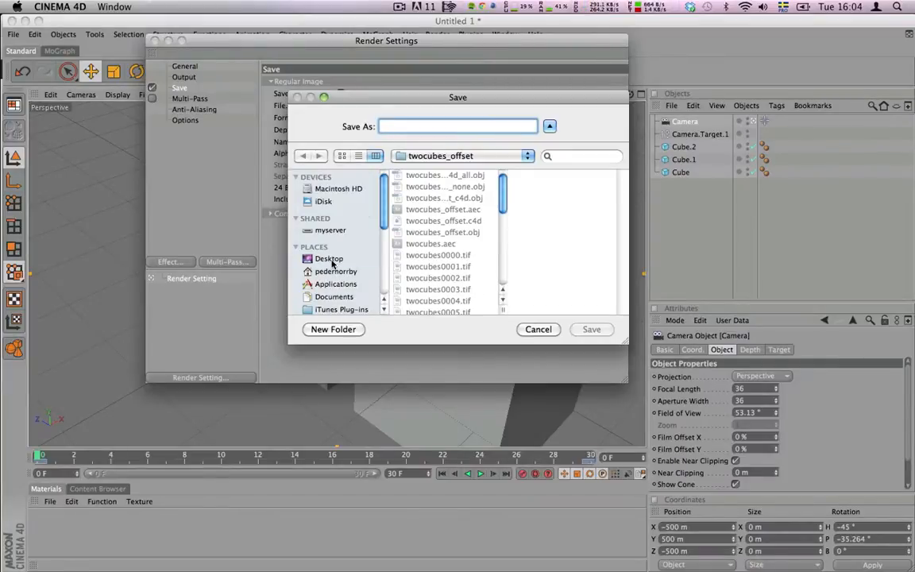
pyautogui.click(333, 329)
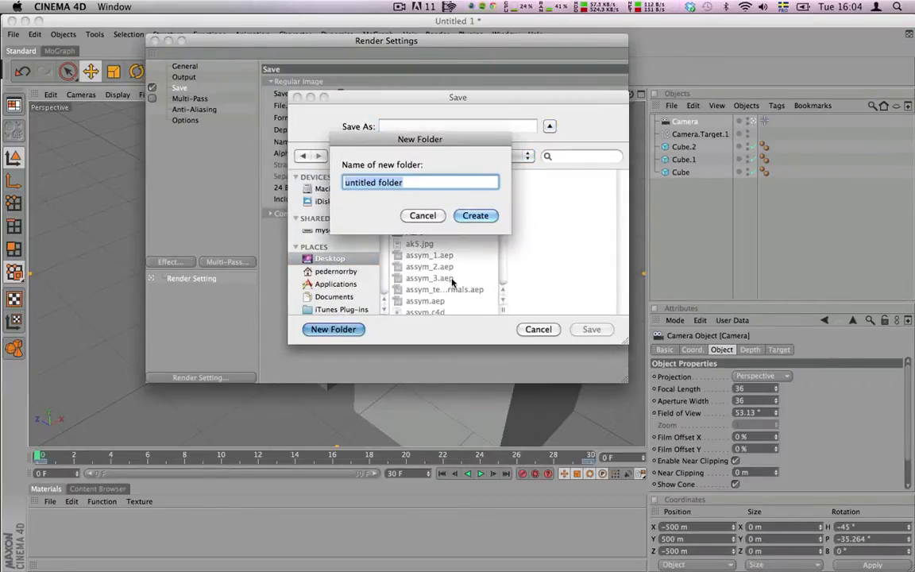
pyautogui.write('c4dte')
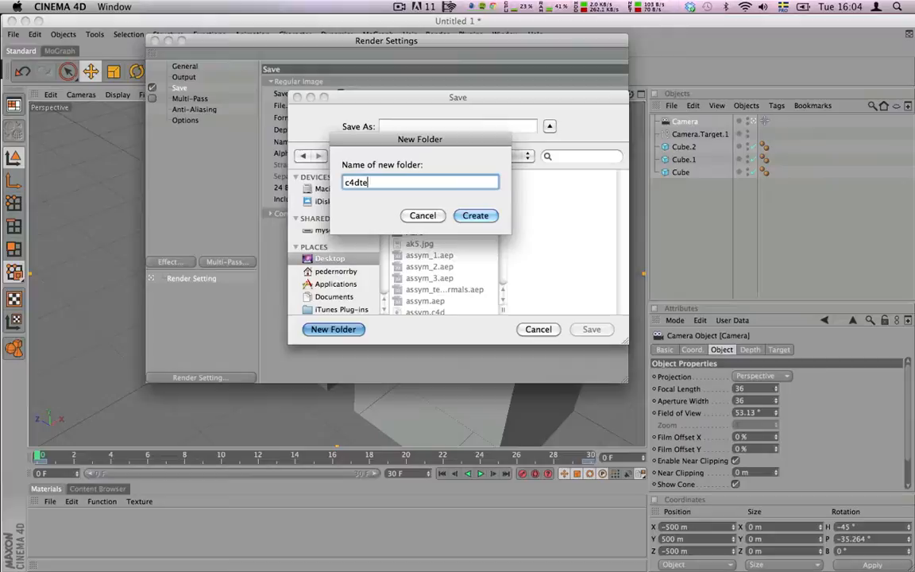
pyautogui.click(476, 216)
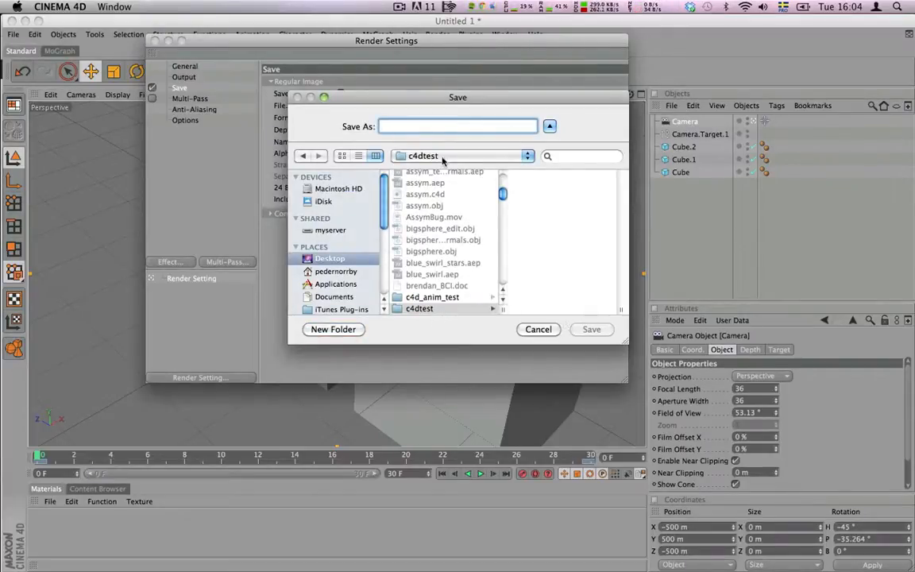
pyautogui.click(458, 127)
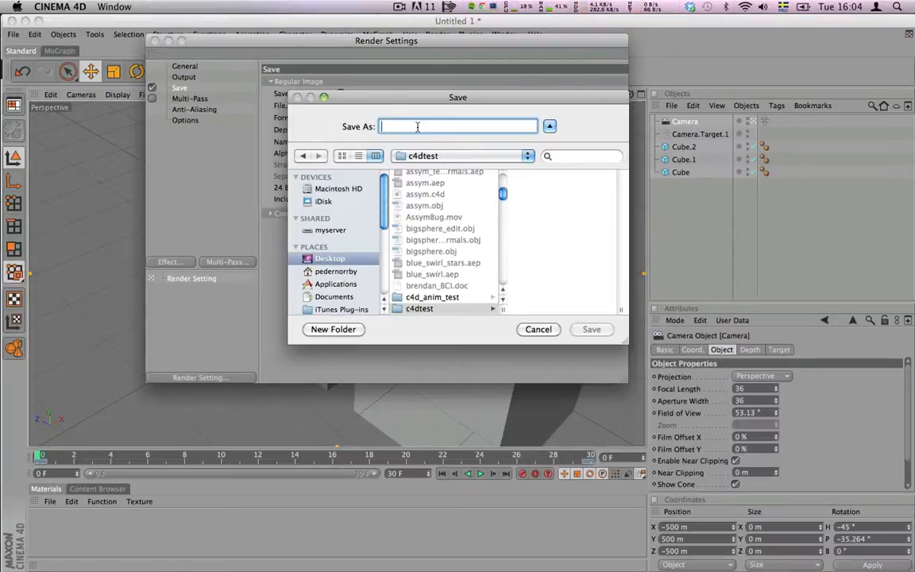
pyautogui.write('three')
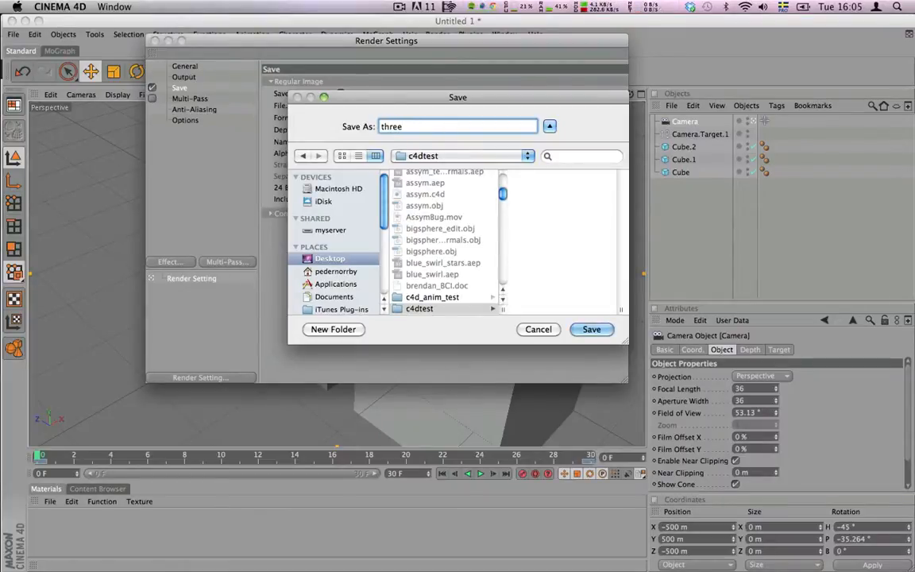
pyautogui.click(591, 329)
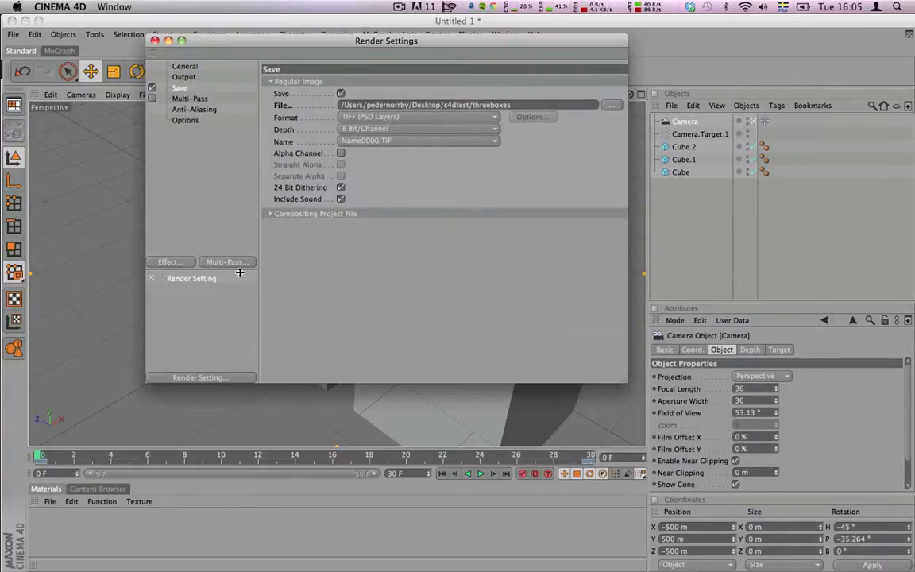
# - Render all 26 frames to the Picture Viewer and close it when finished
pyautogui.click(156, 41)
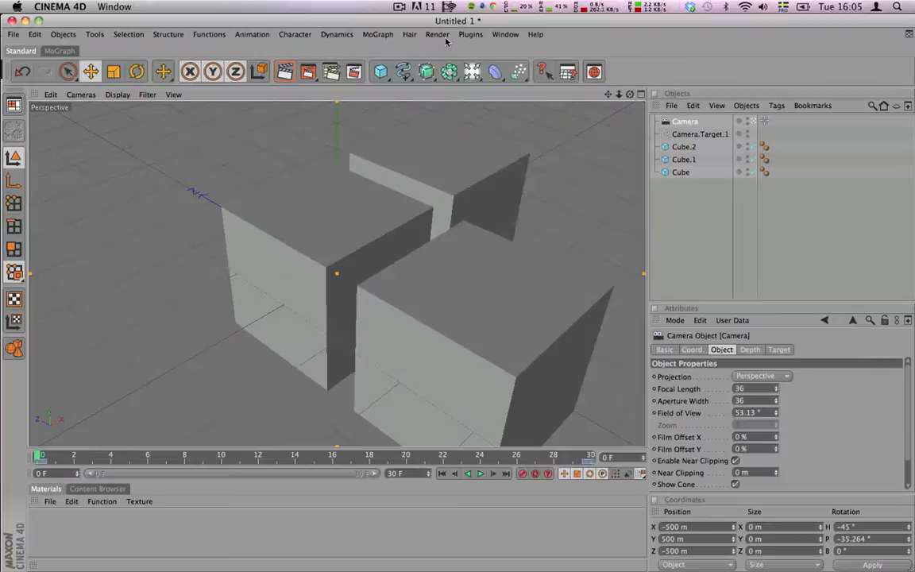
pyautogui.click(437, 35)
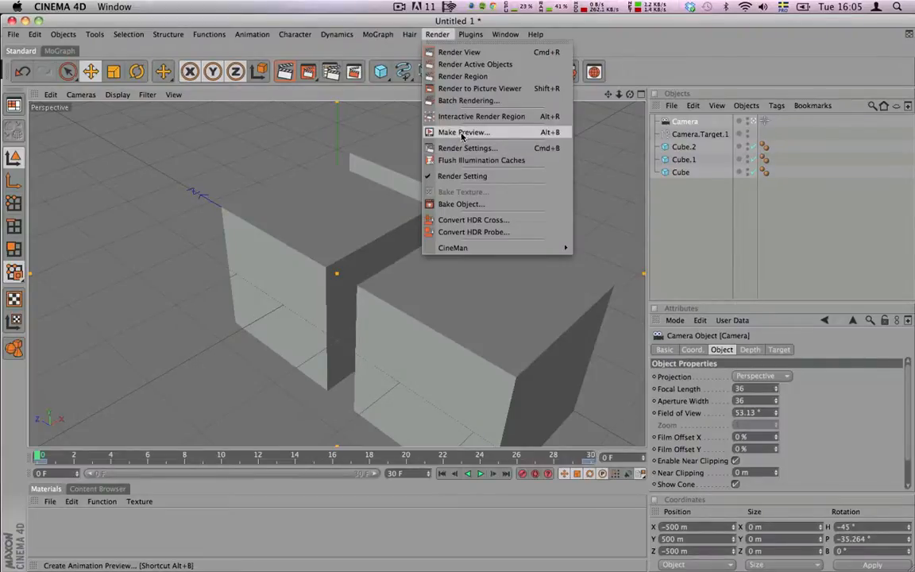
pyautogui.moveTo(480, 89)
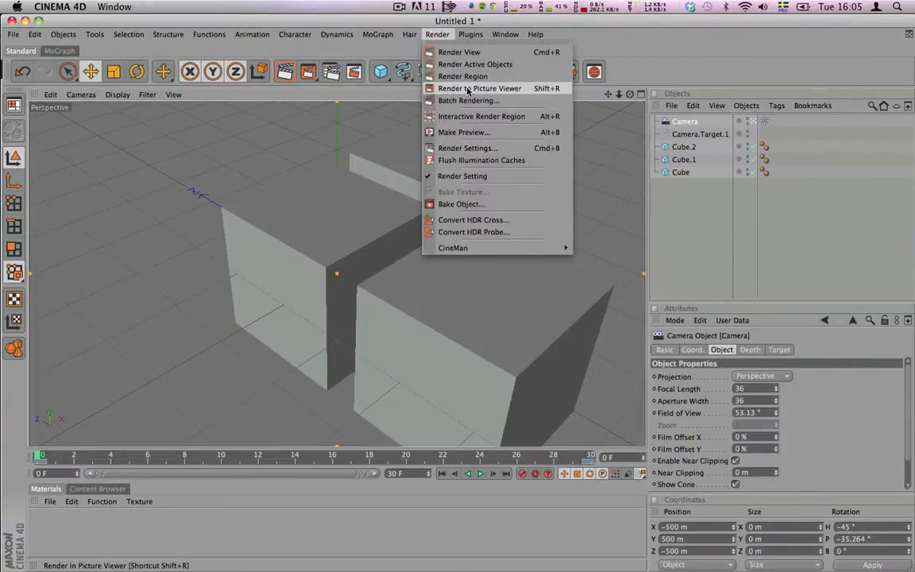
pyautogui.click(480, 89)
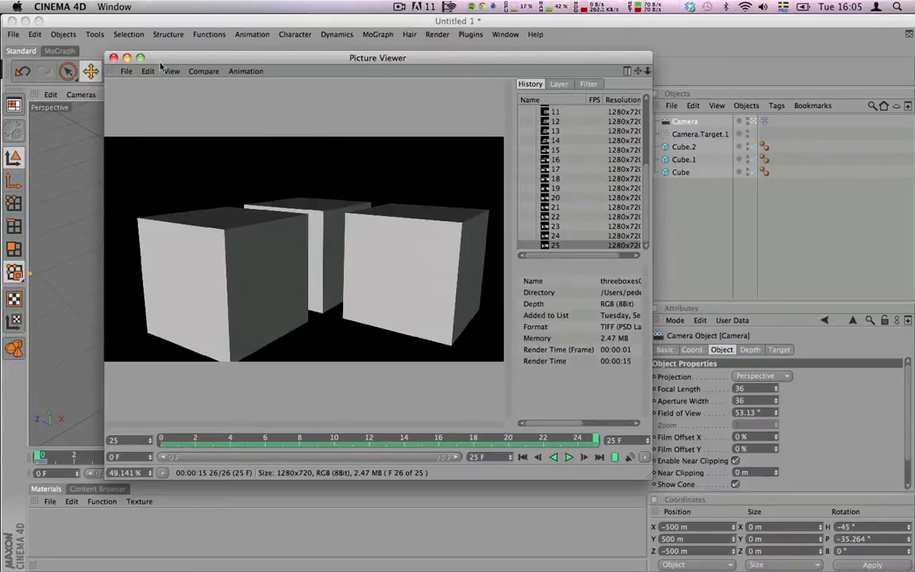
pyautogui.click(437, 35)
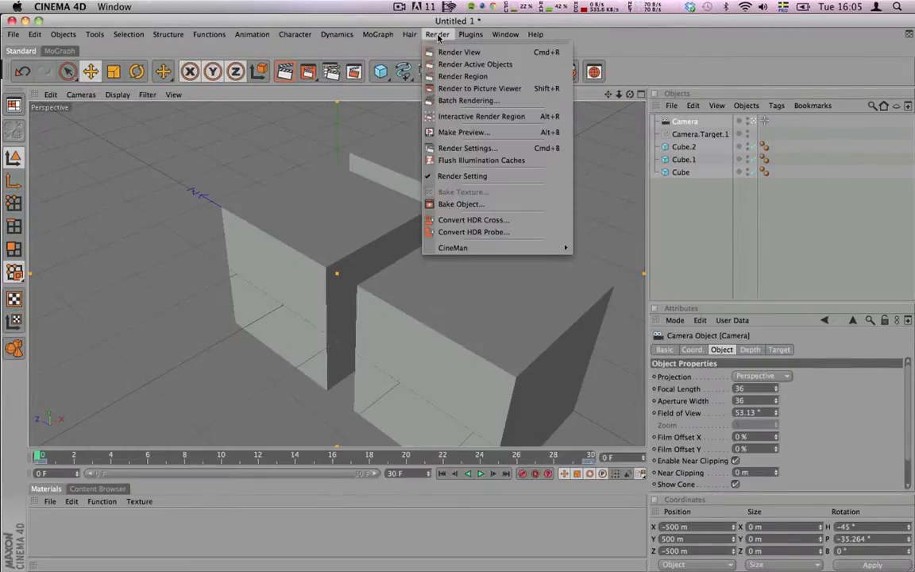
pyautogui.moveTo(464, 132)
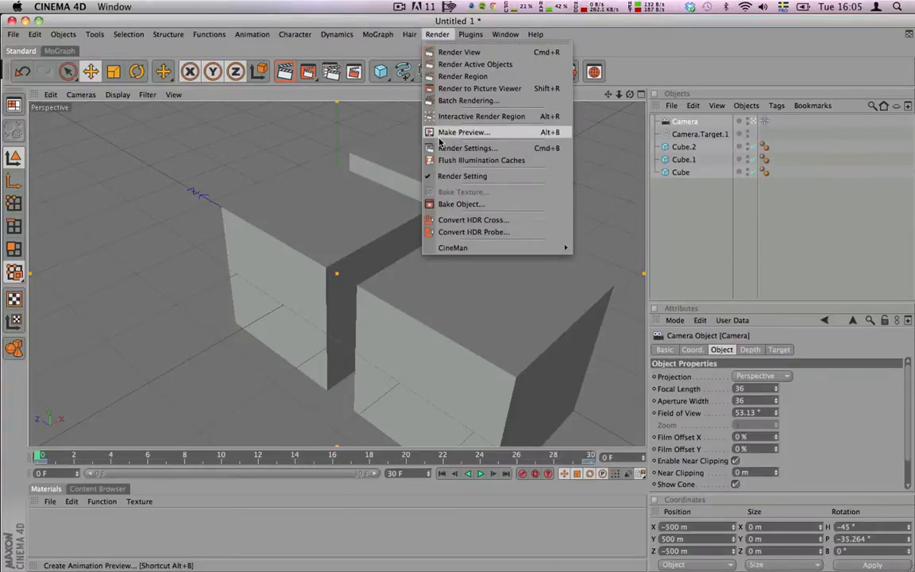
# - Enable Compositing Project File saving with Include 3D Data in Render Settings
pyautogui.click(467, 148)
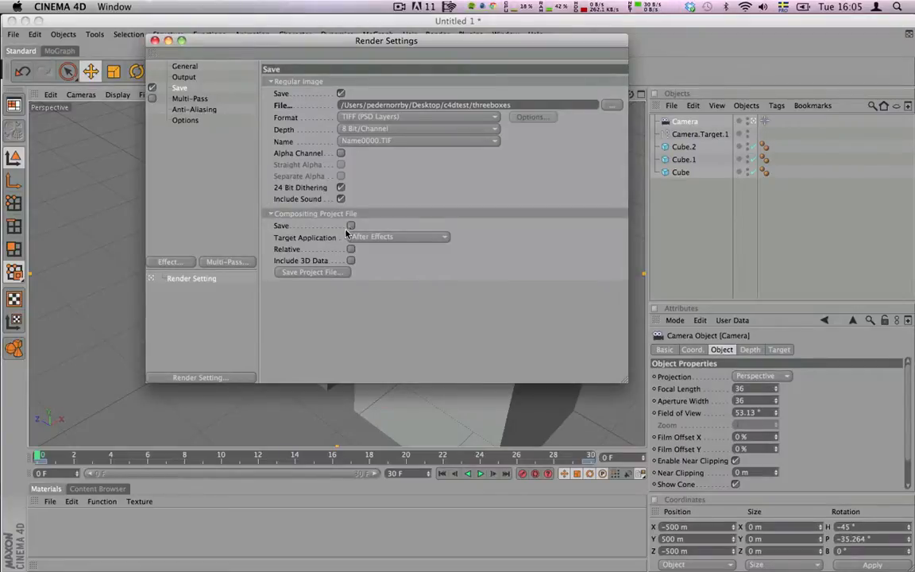
pyautogui.click(351, 226)
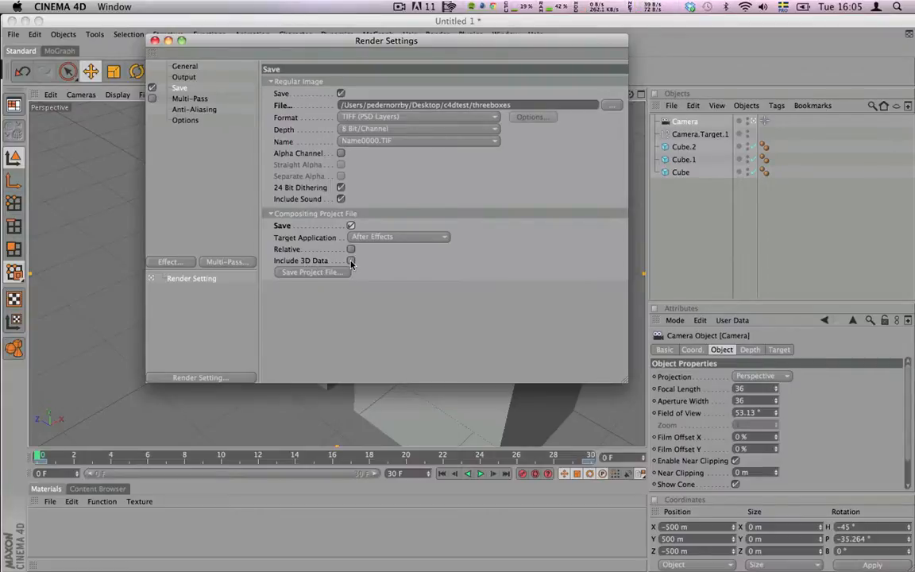
pyautogui.click(350, 260)
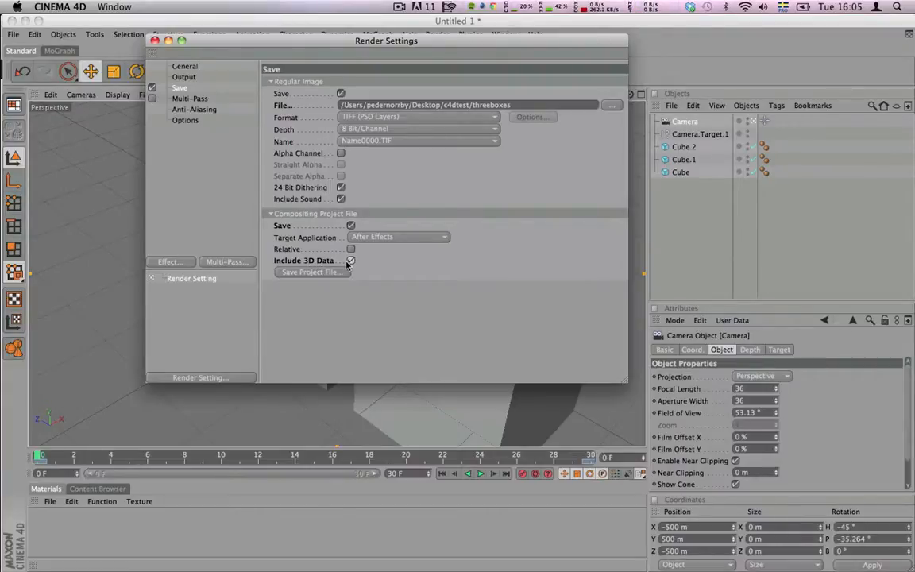
pyautogui.click(349, 260)
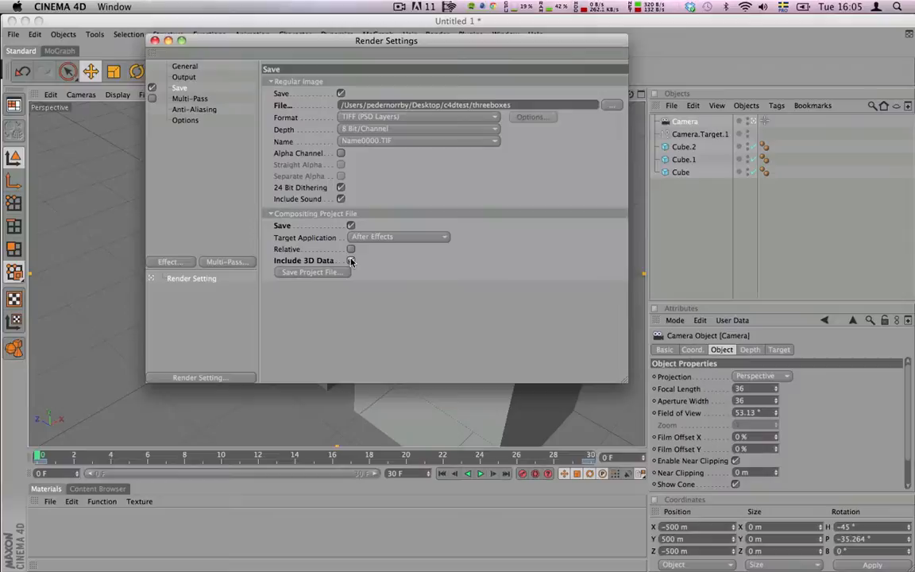
pyautogui.click(349, 261)
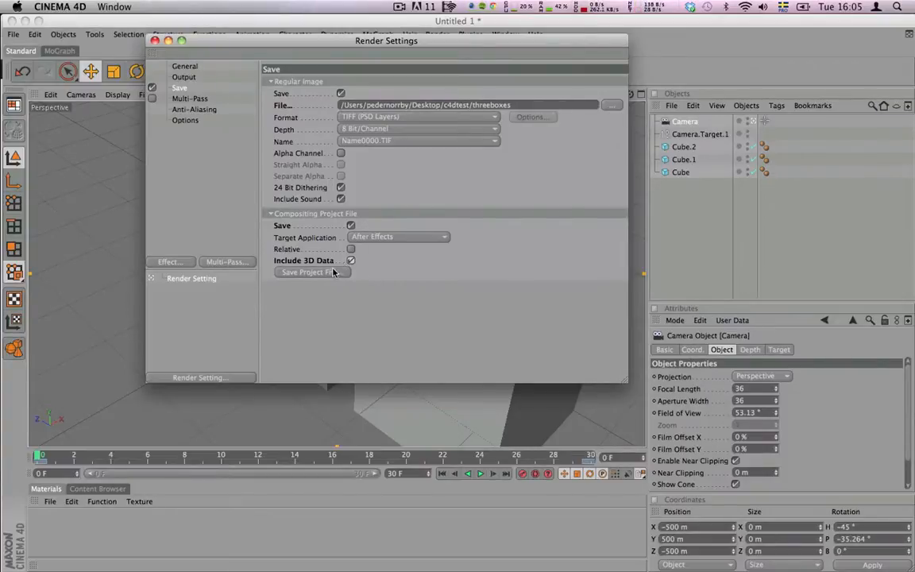
# - Save the compositing project file as threeboxes.aec in the c4dtest folder
pyautogui.click(309, 272)
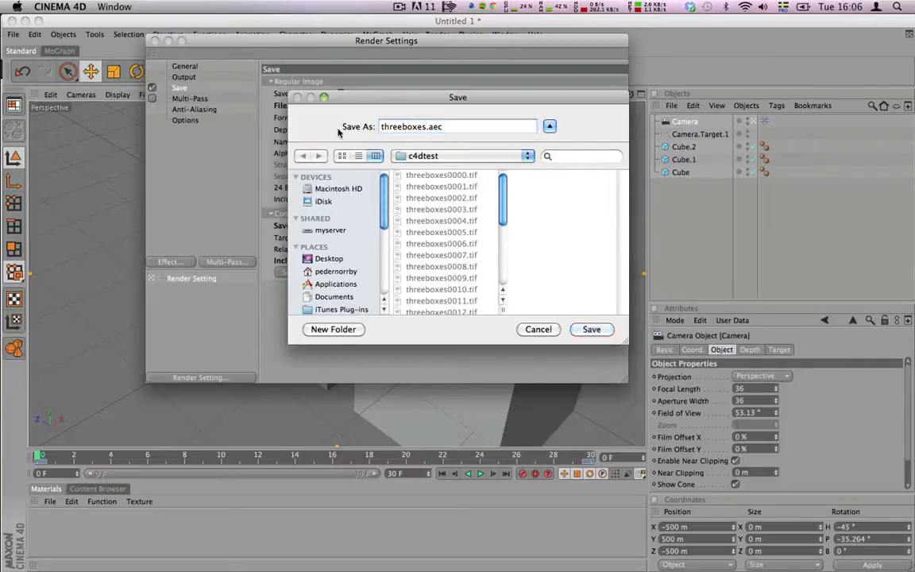
pyautogui.click(591, 329)
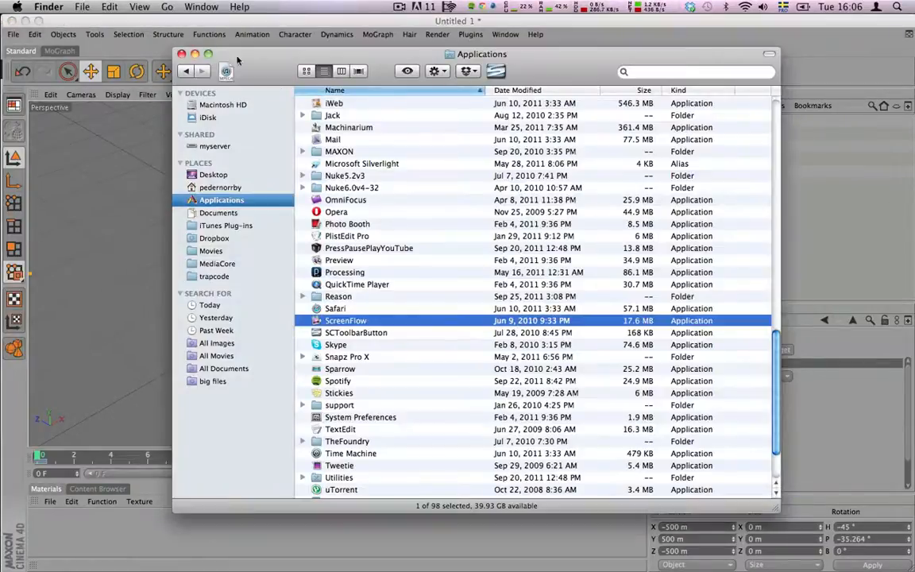
# - Show the c4dtest folder with threeboxes.aec and the rendered TIFF frames
pyautogui.click(213, 173)
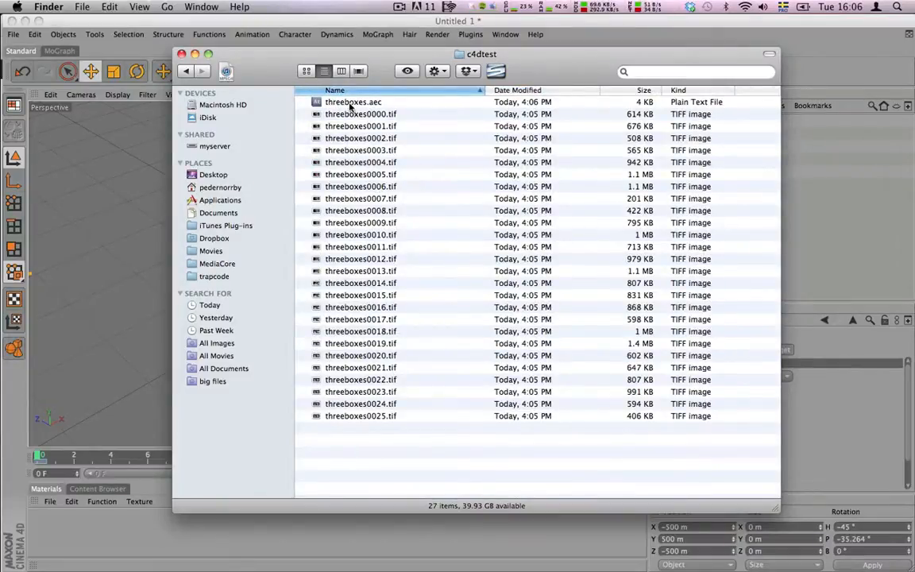
pyautogui.moveTo(372, 105)
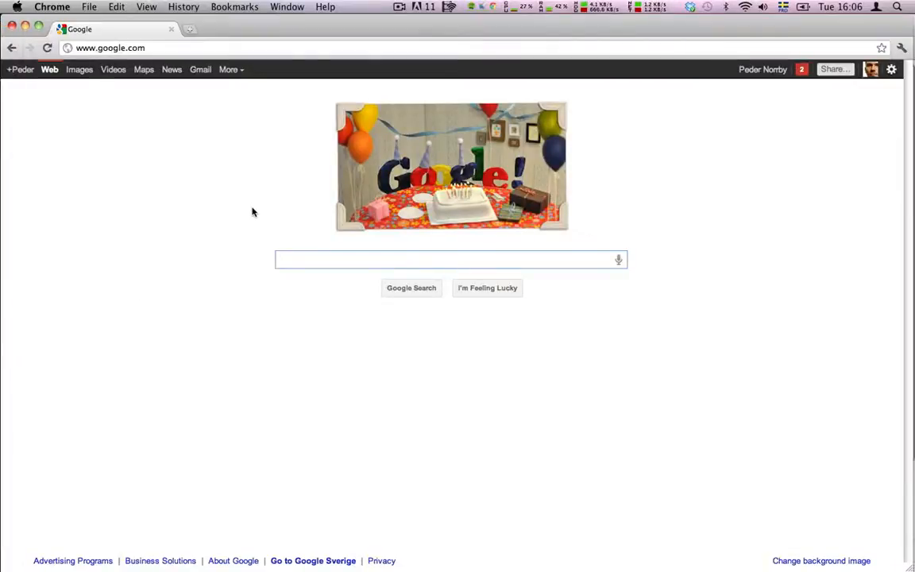
# - Search Google for 'cinema 4d ae plugin' and go to the MAXON Plugins page
pyautogui.write('cinema 4d ae plugin')
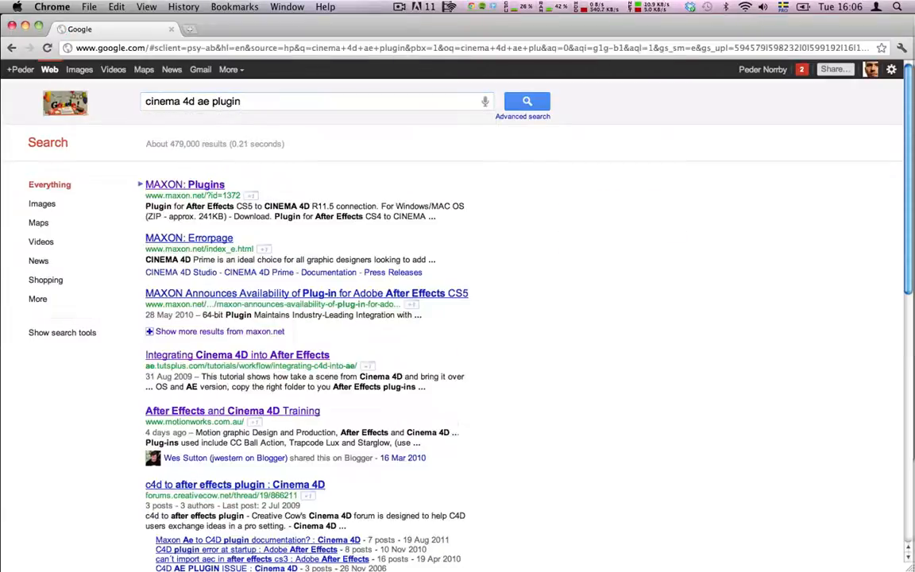
pyautogui.click(184, 185)
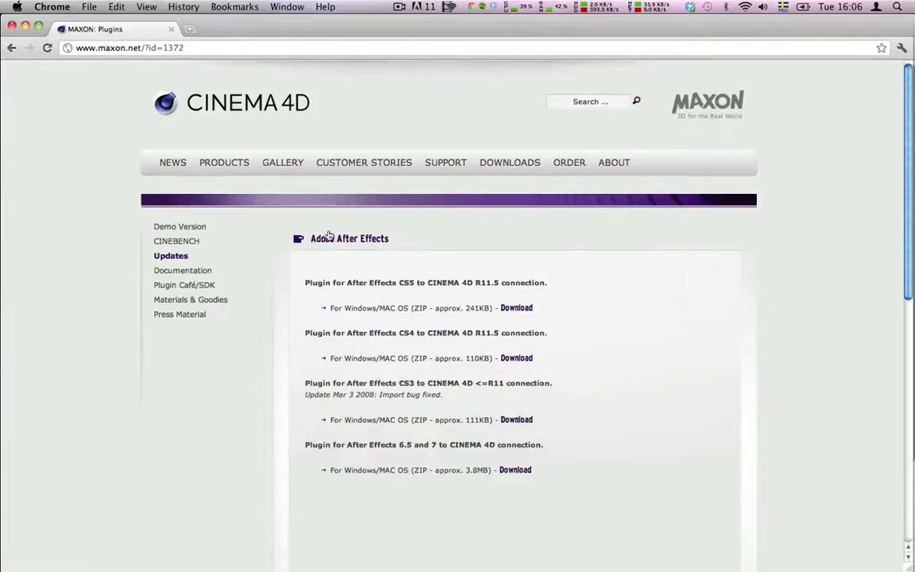
pyautogui.moveTo(365, 431)
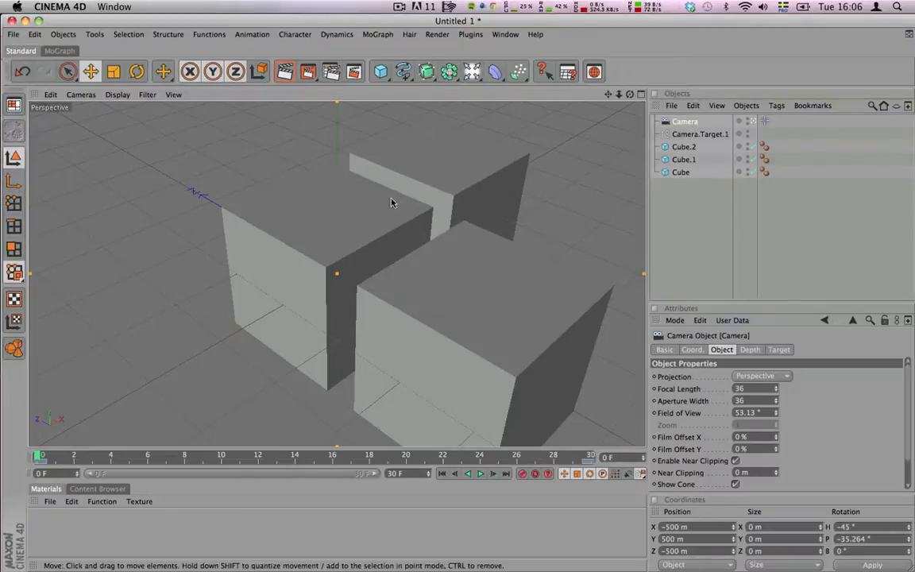
pyautogui.moveTo(458, 151)
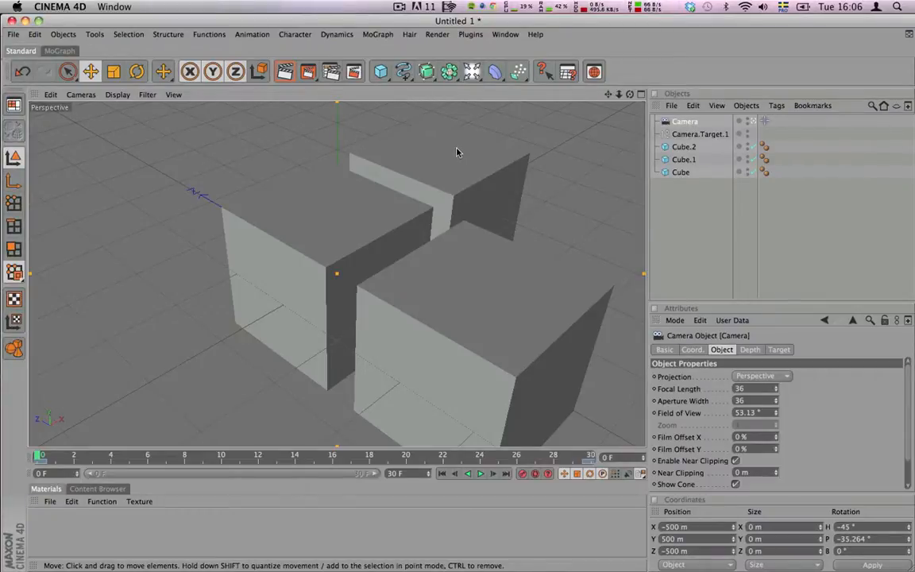
pyautogui.moveTo(356, 290)
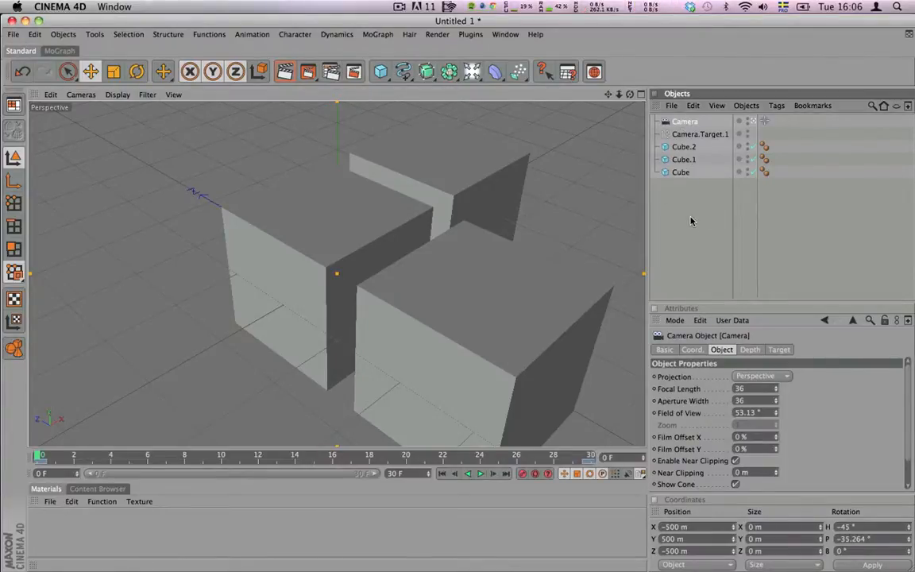
# - Deselect the camera and start a Wavefront (OBJ) export of the scene
pyautogui.click(699, 133)
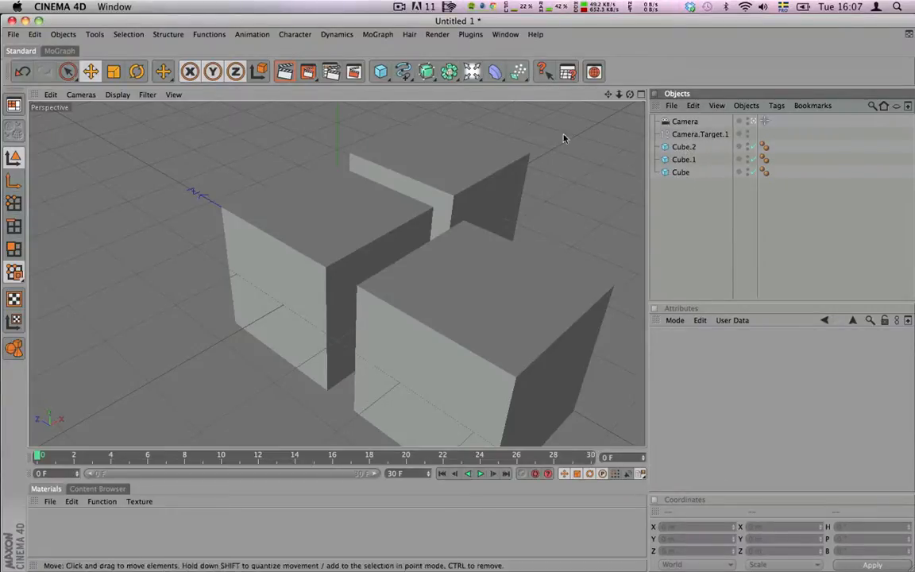
pyautogui.click(12, 35)
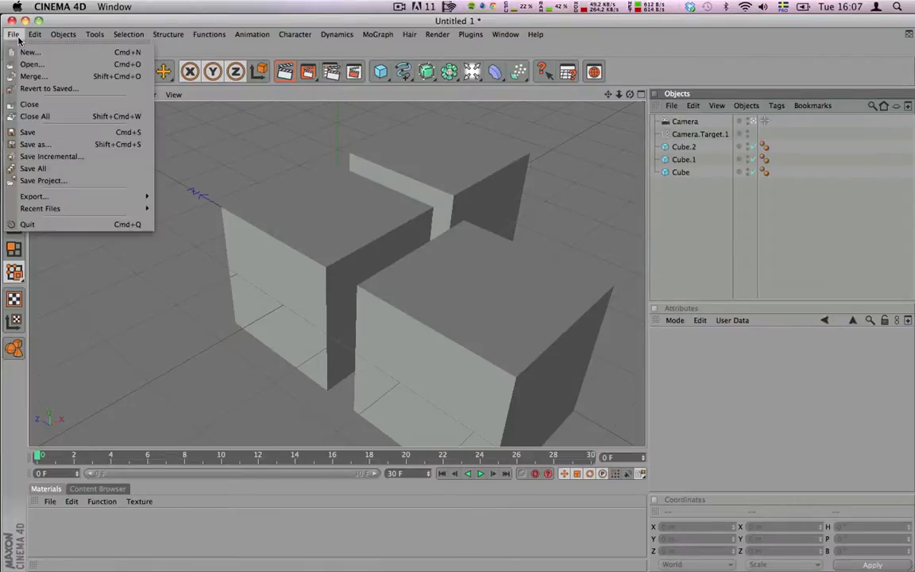
pyautogui.click(33, 197)
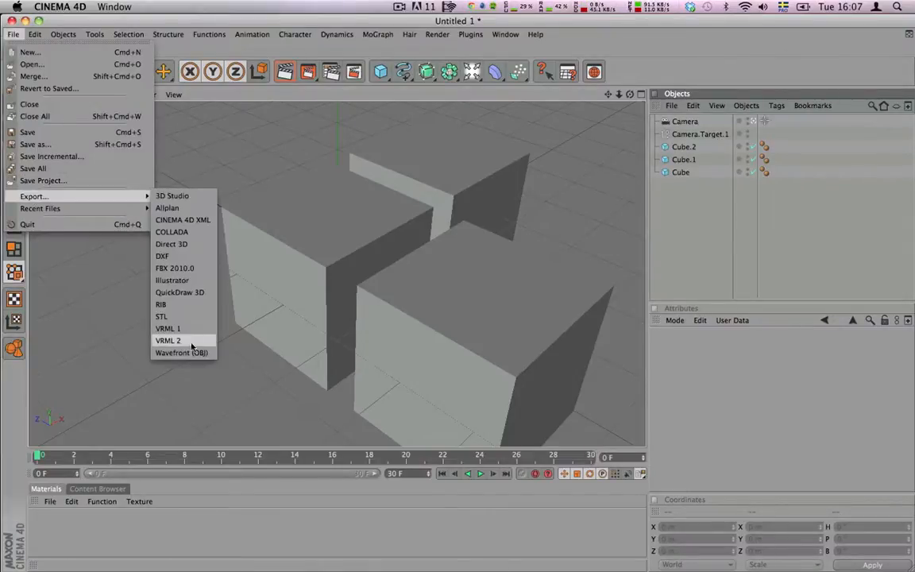
pyautogui.click(181, 352)
pyautogui.write('threeboxes.obj')
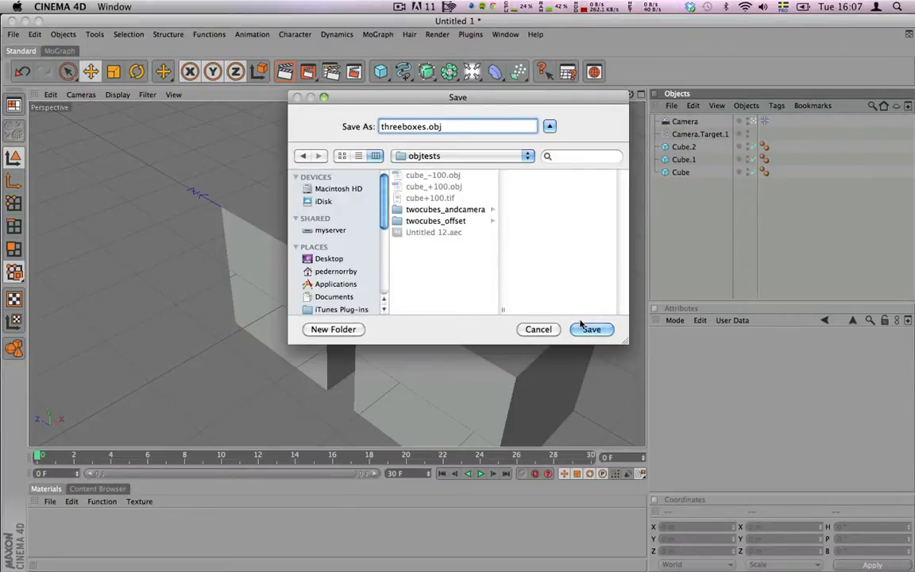
# - Save the export as threeboxes.obj in the c4dtest folder on the Desktop and confirm
pyautogui.click(461, 156)
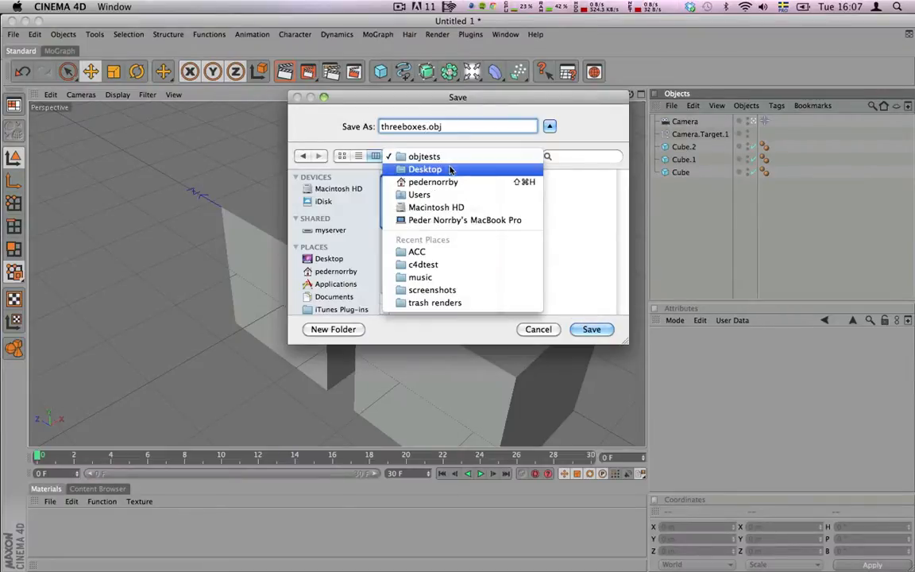
pyautogui.click(426, 169)
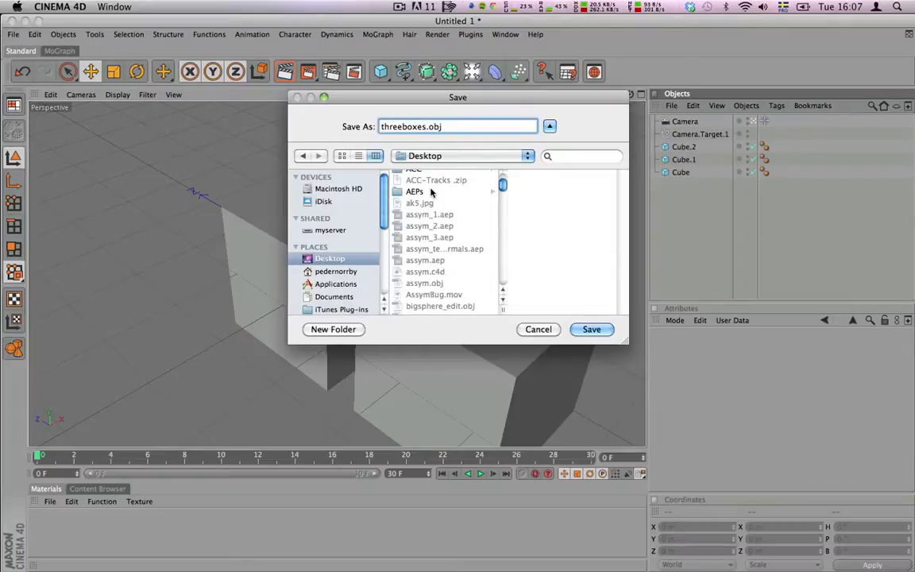
pyautogui.scroll(-3)
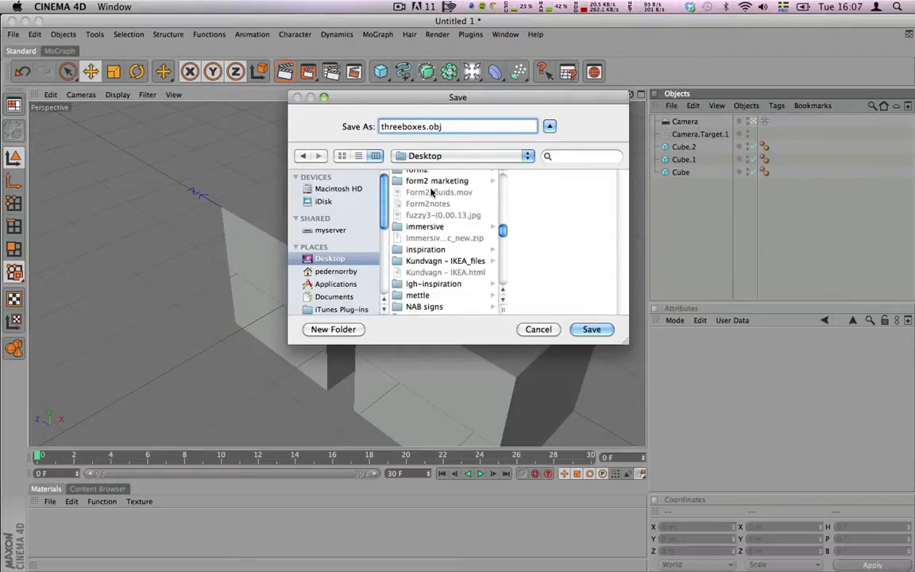
pyautogui.scroll(-3)
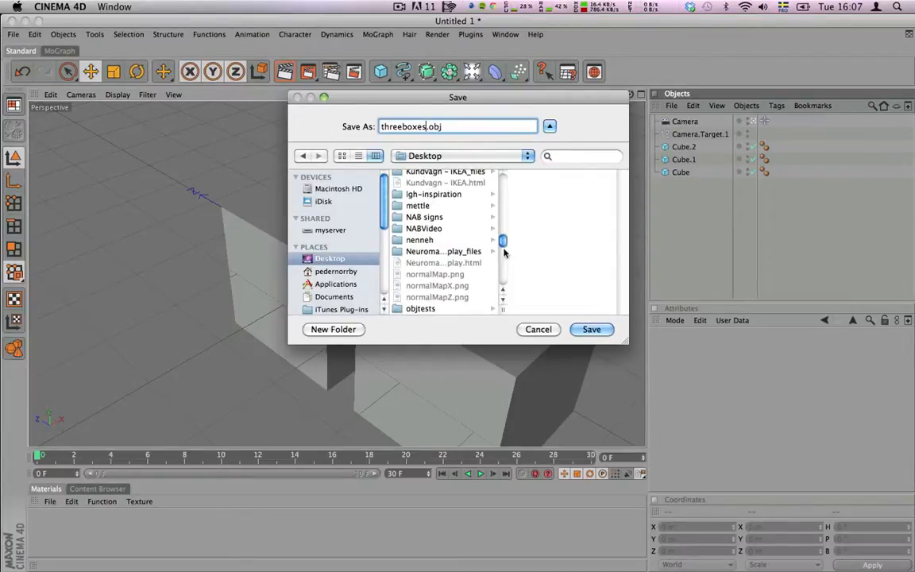
pyautogui.scroll(-3)
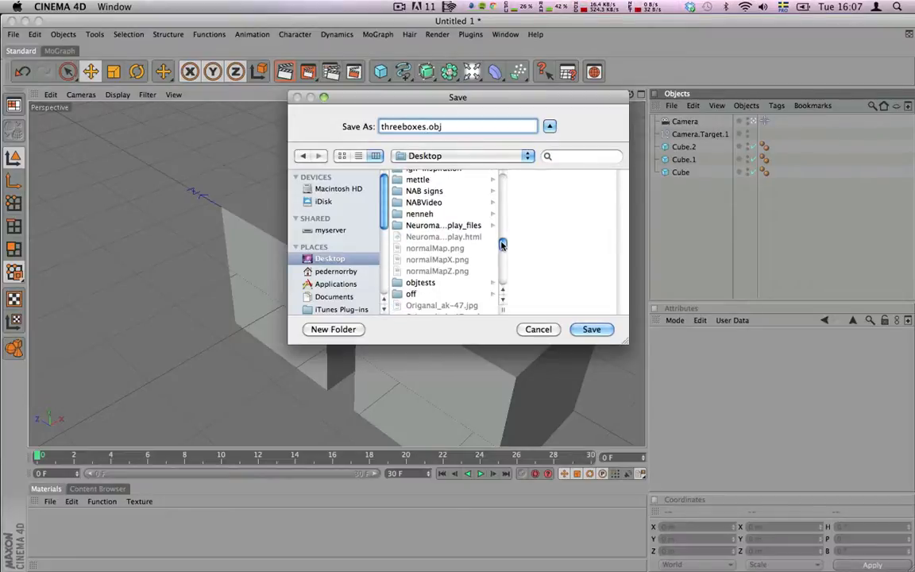
pyautogui.click(419, 226)
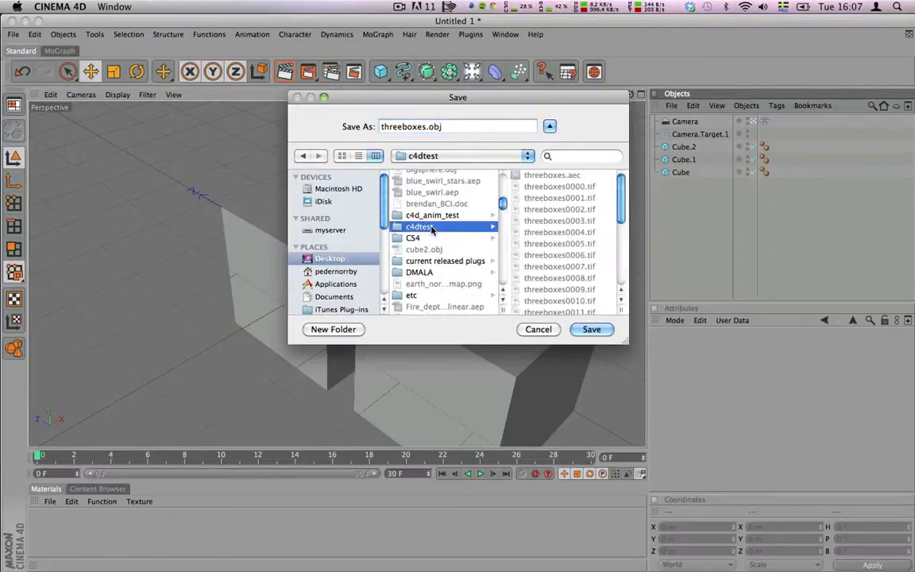
pyautogui.click(591, 329)
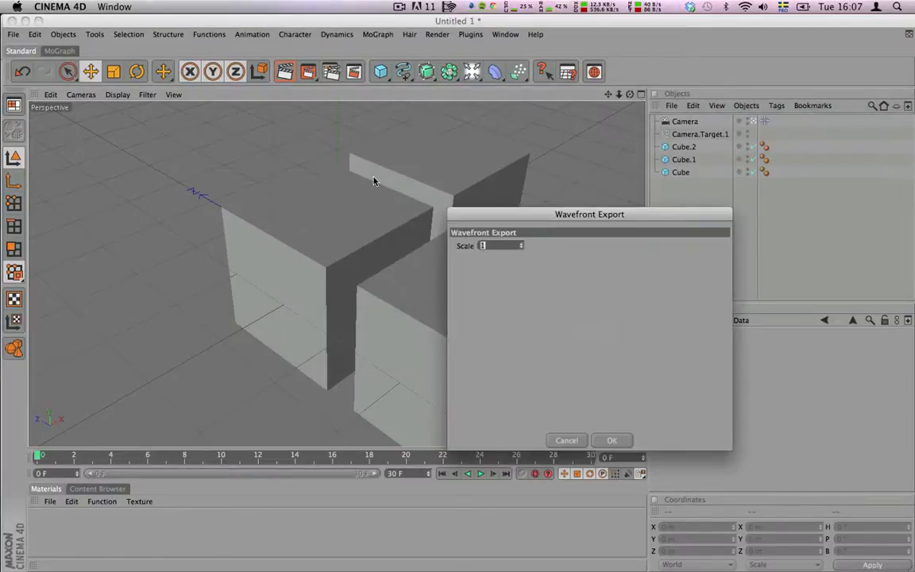
pyautogui.click(612, 440)
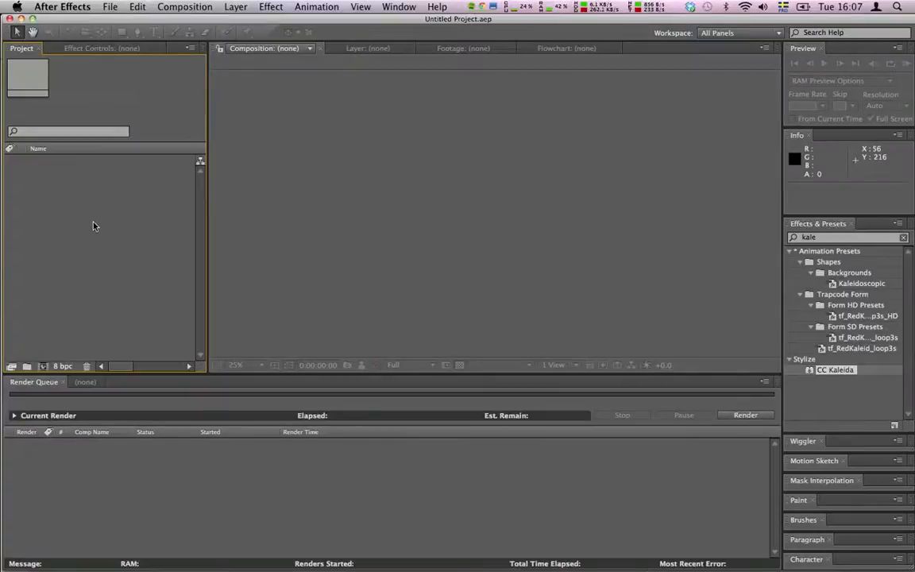
# - Import footage into the project, browsing to the c4dtest folder on the Desktop for threeboxes.aec
pyautogui.rightClick(96, 225)
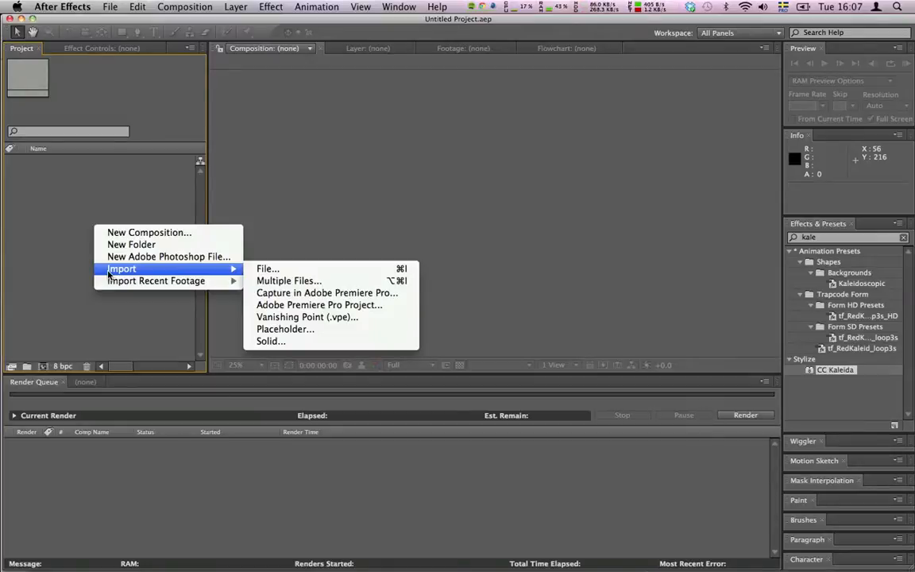
pyautogui.moveTo(187, 271)
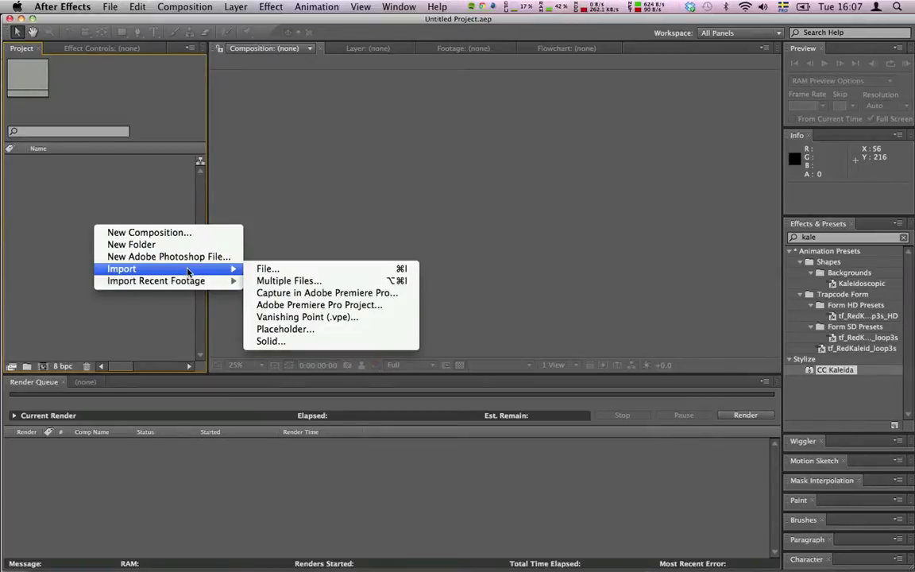
pyautogui.moveTo(267, 269)
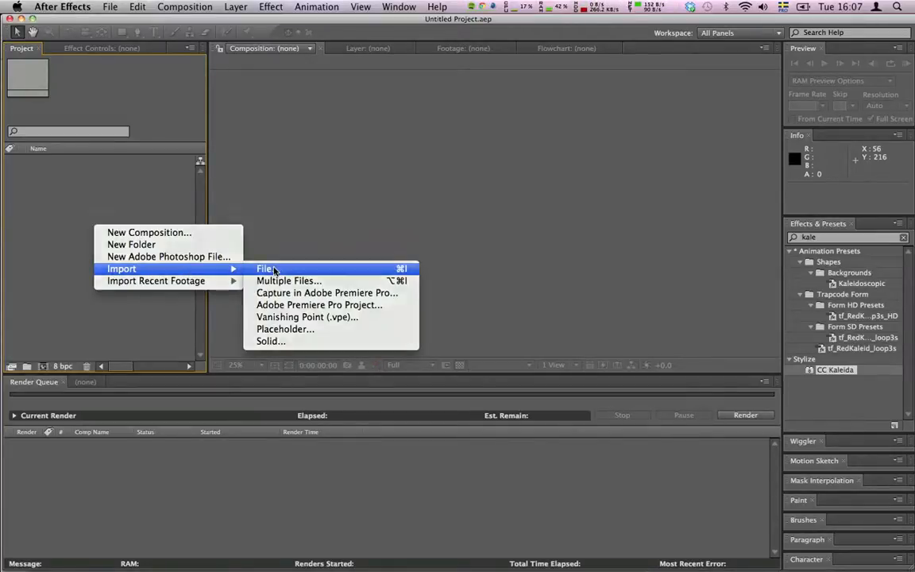
pyautogui.click(265, 269)
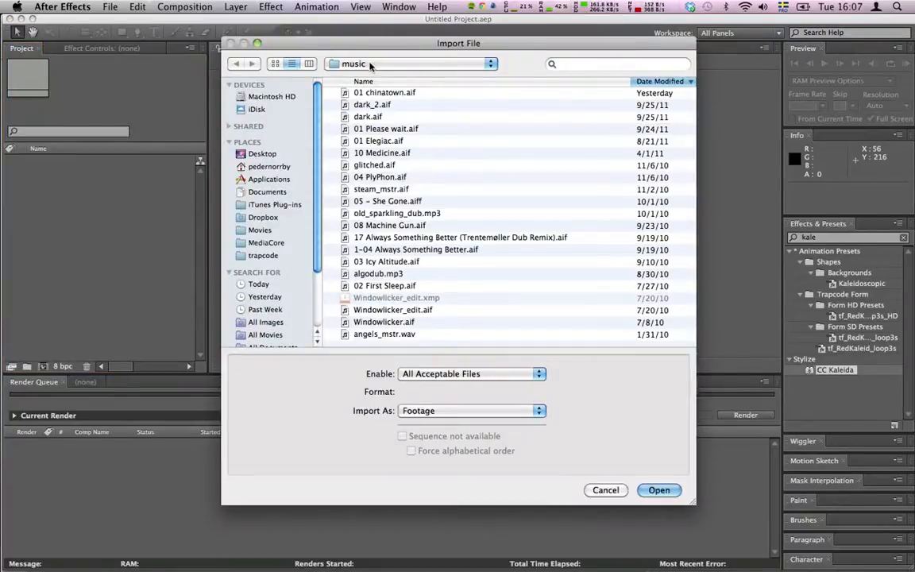
pyautogui.click(264, 152)
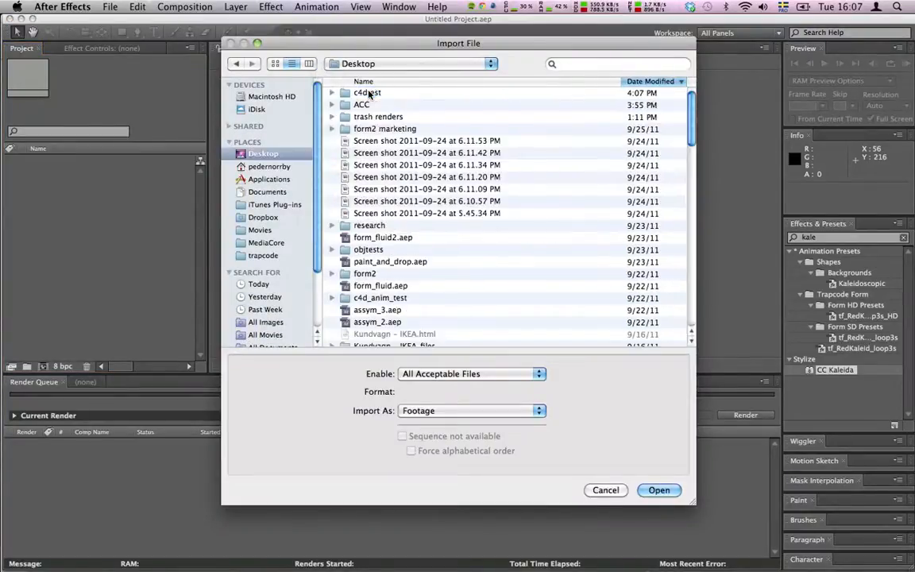
pyautogui.doubleClick(369, 93)
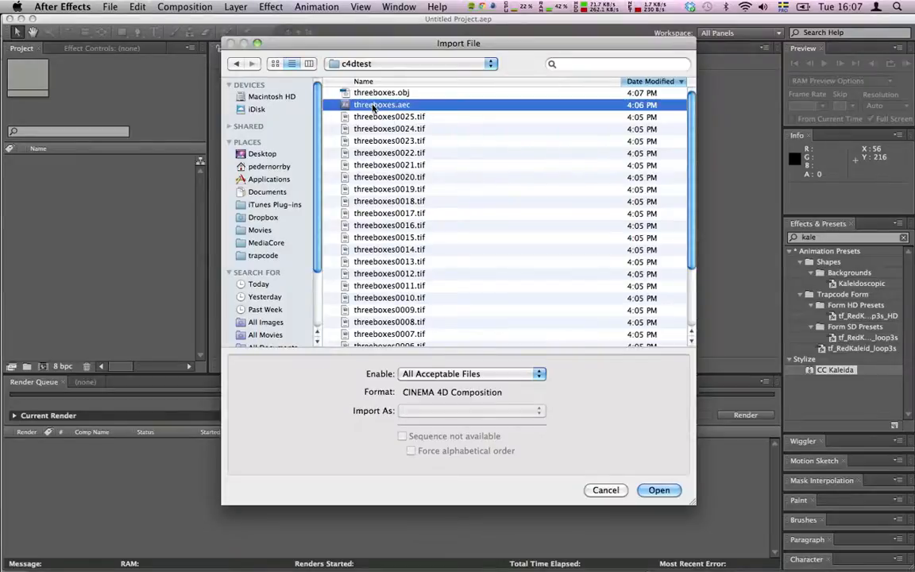
pyautogui.moveTo(598, 430)
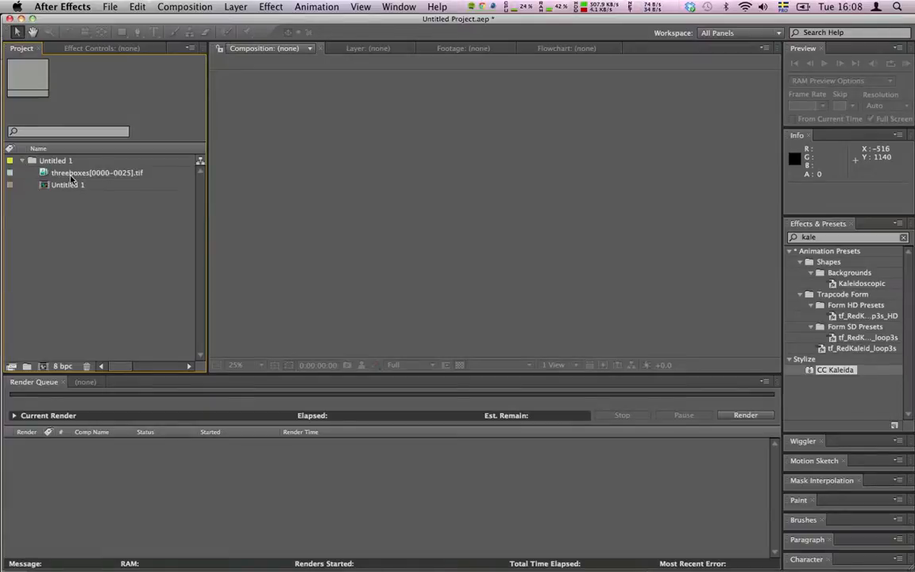
# - Open the Untitled 1 comp, select the Camera layer and reveal its keyframed properties
pyautogui.doubleClick(70, 184)
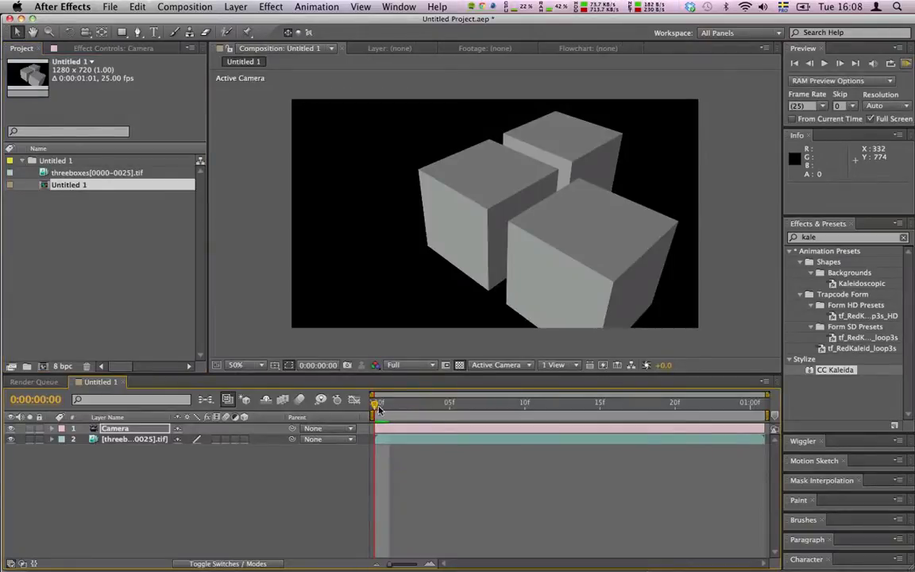
pyautogui.moveTo(373, 405); pyautogui.dragTo(705, 405)
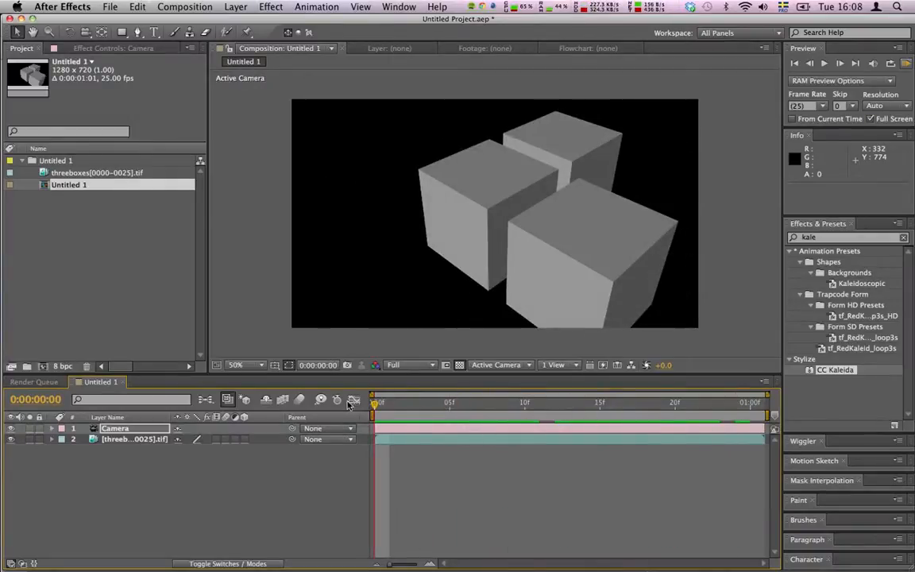
pyautogui.click(29, 429)
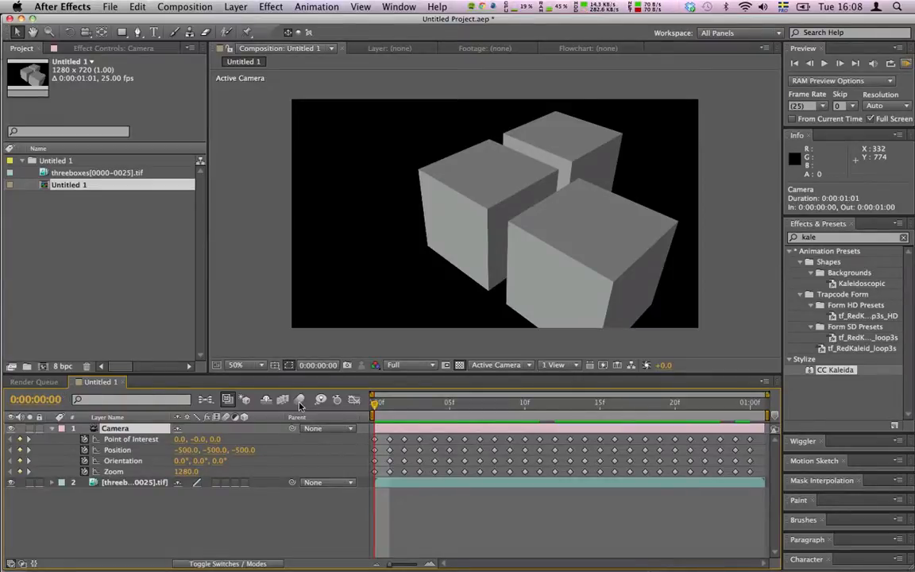
pyautogui.click(510, 406)
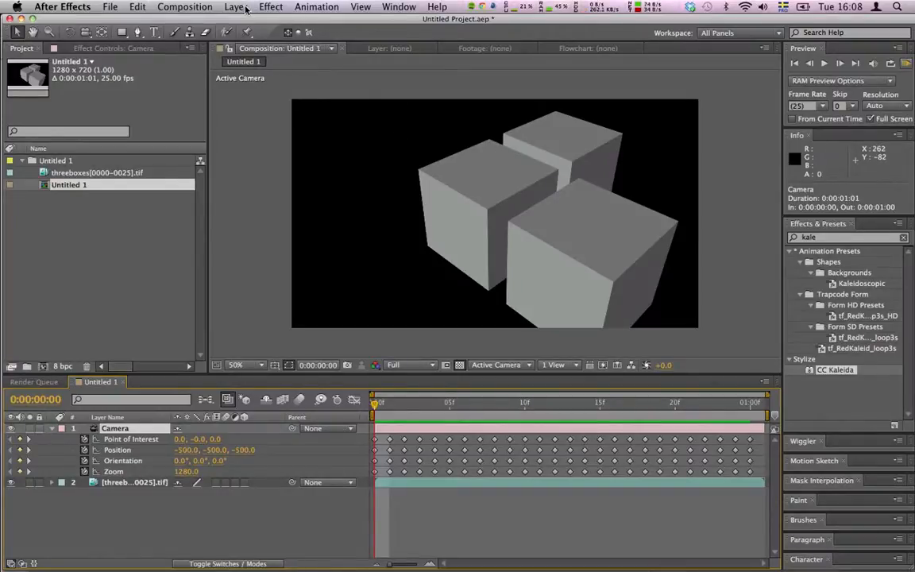
# - Create a new solid layer named form
pyautogui.click(235, 6)
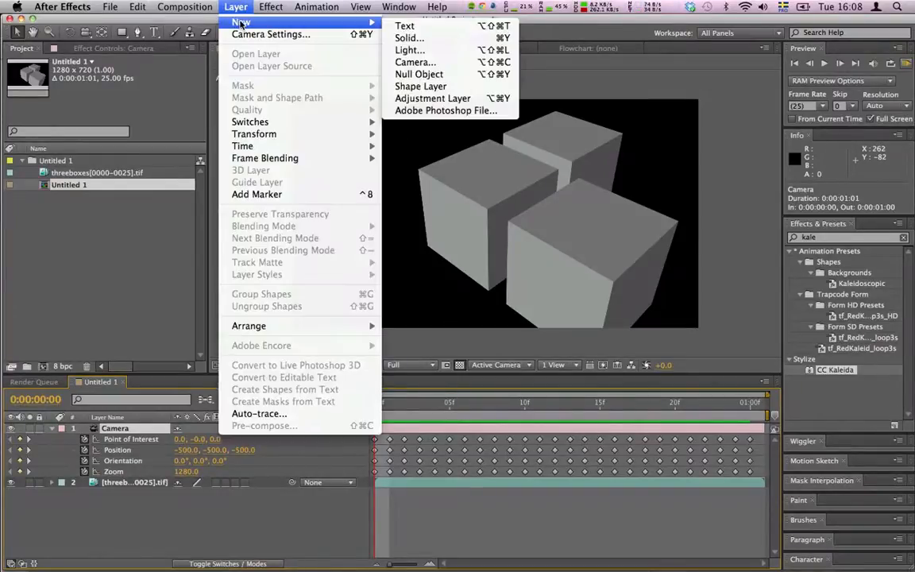
pyautogui.click(410, 38)
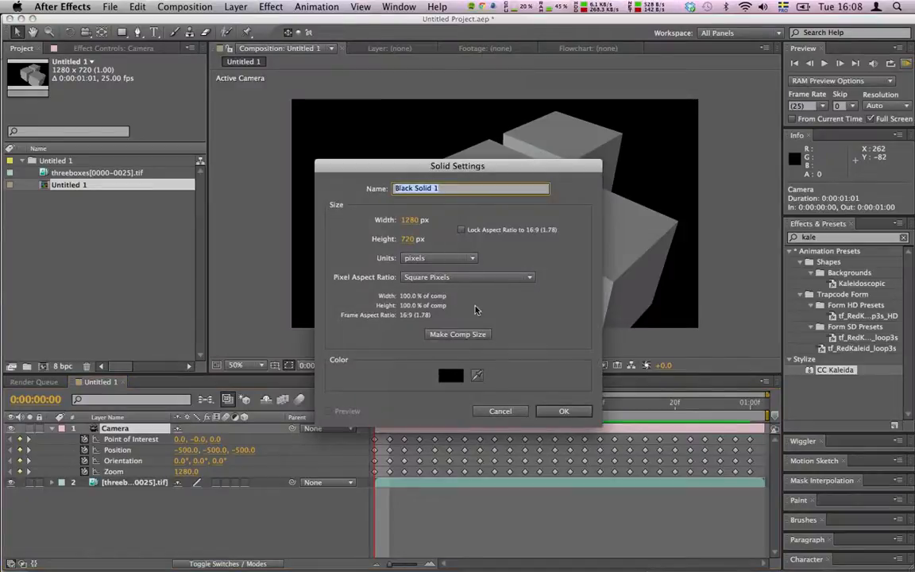
pyautogui.write('form')
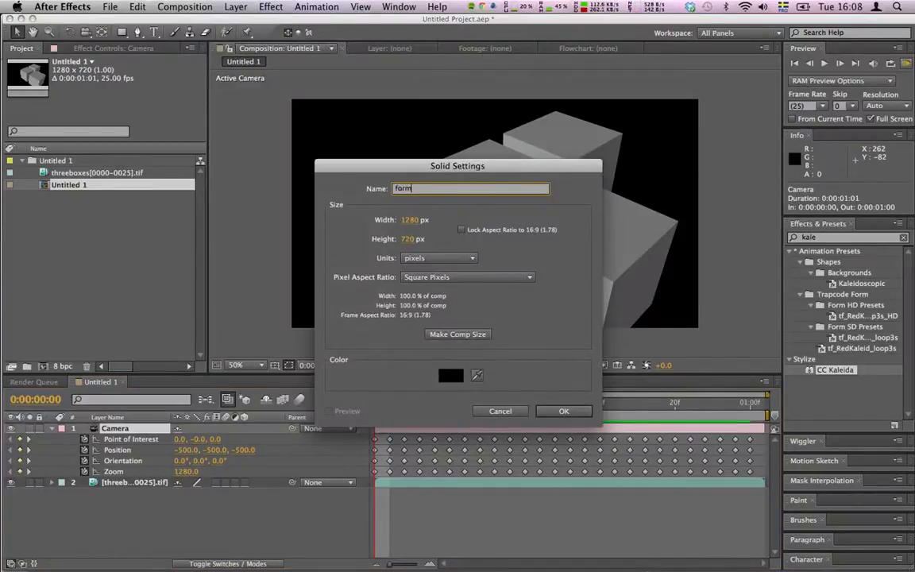
pyautogui.click(563, 410)
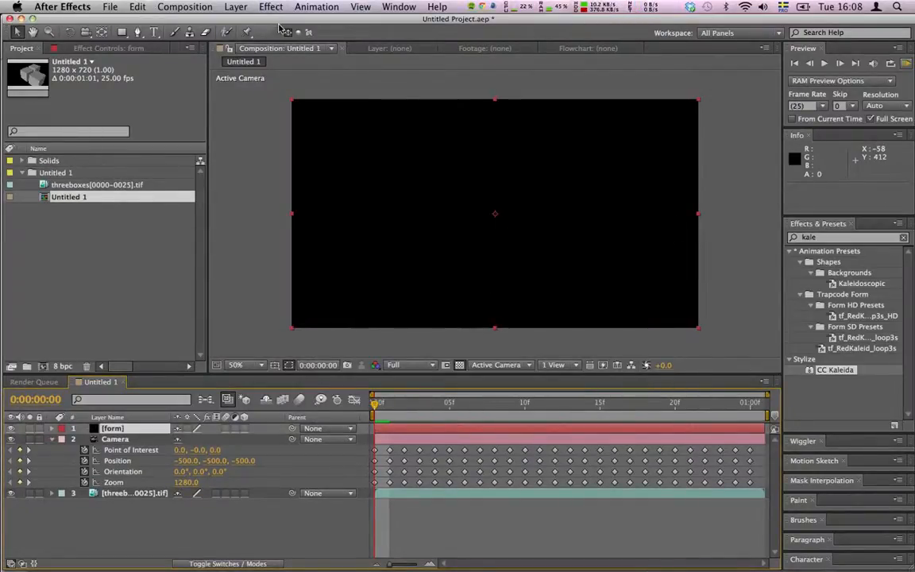
# - Apply Trapcode Form to the solid and scrub time to check the particles
pyautogui.click(270, 6)
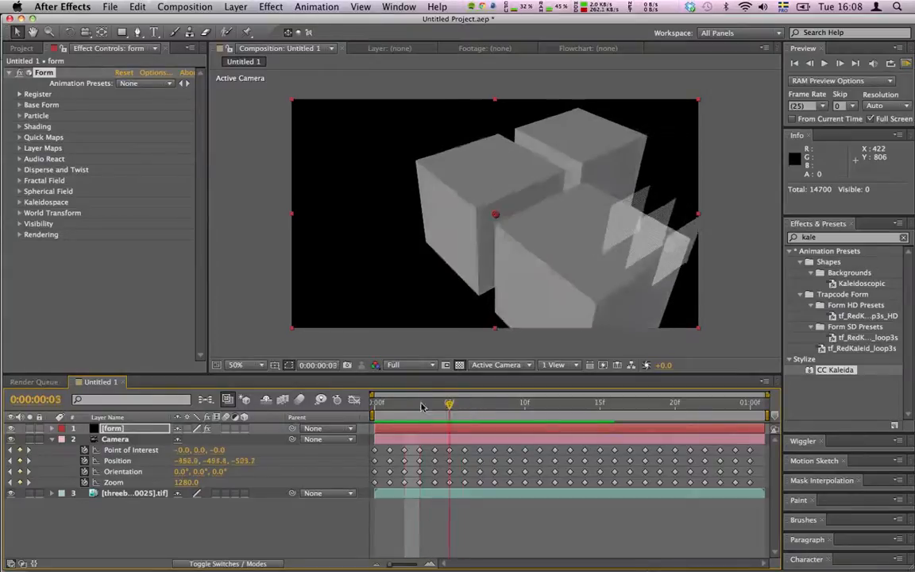
pyautogui.moveTo(448, 404); pyautogui.dragTo(389, 404)
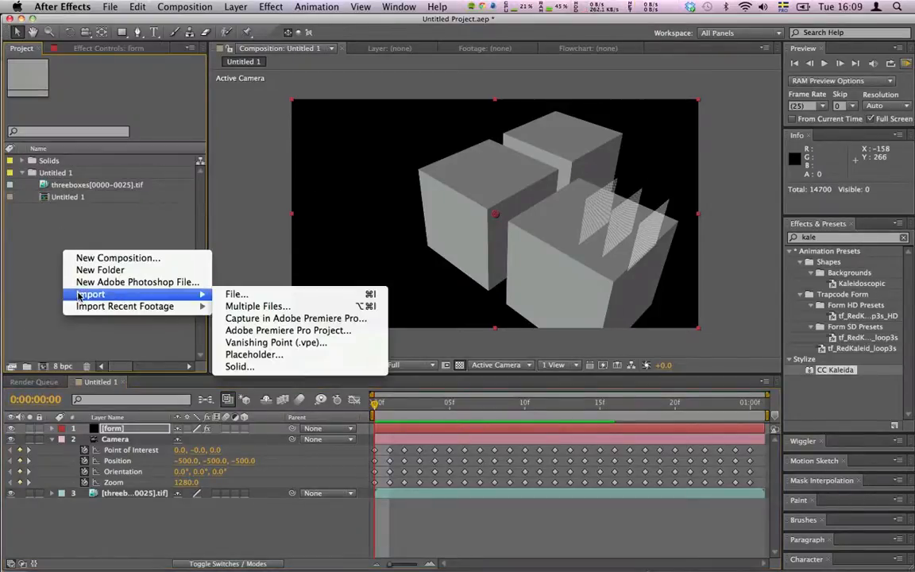
# - Import threeboxes.obj from the c4dtest folder into the project and the comp
pyautogui.click(235, 294)
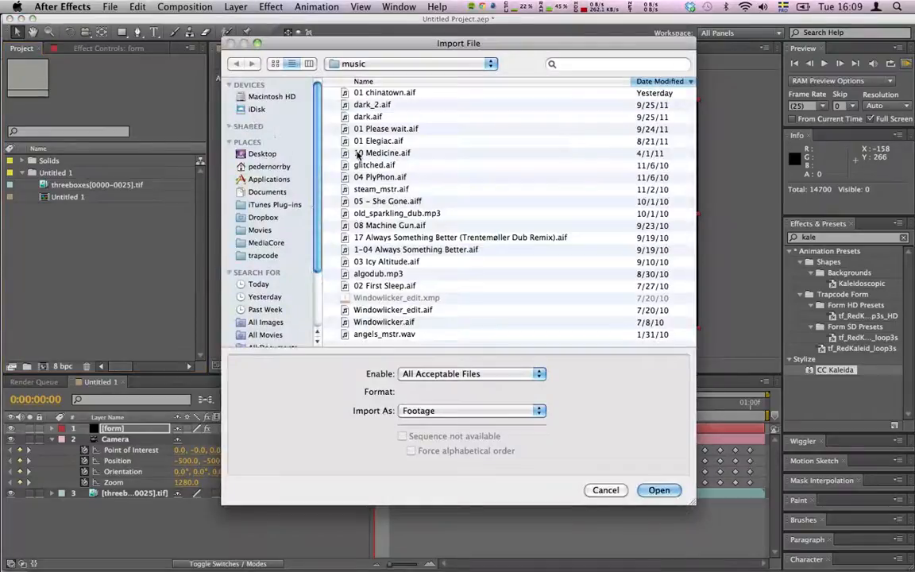
pyautogui.click(410, 64)
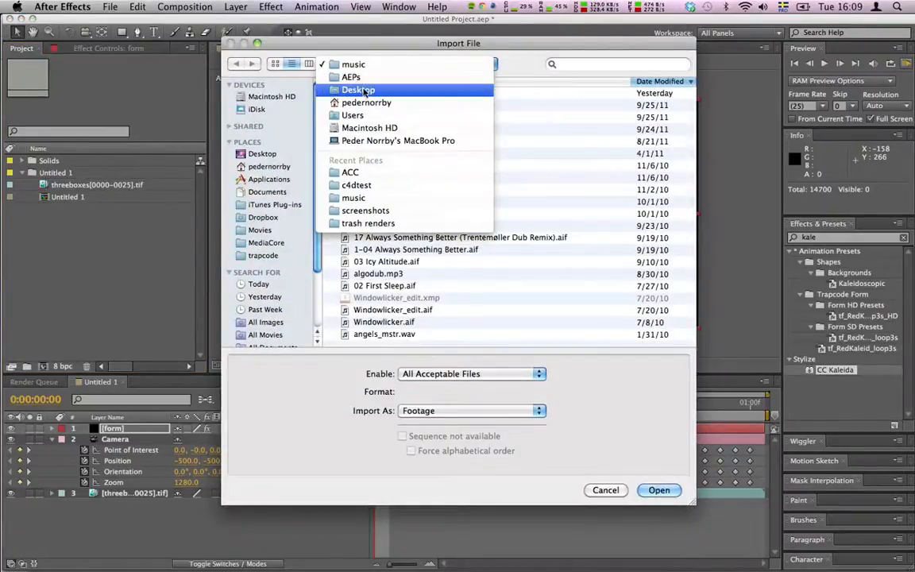
pyautogui.click(356, 184)
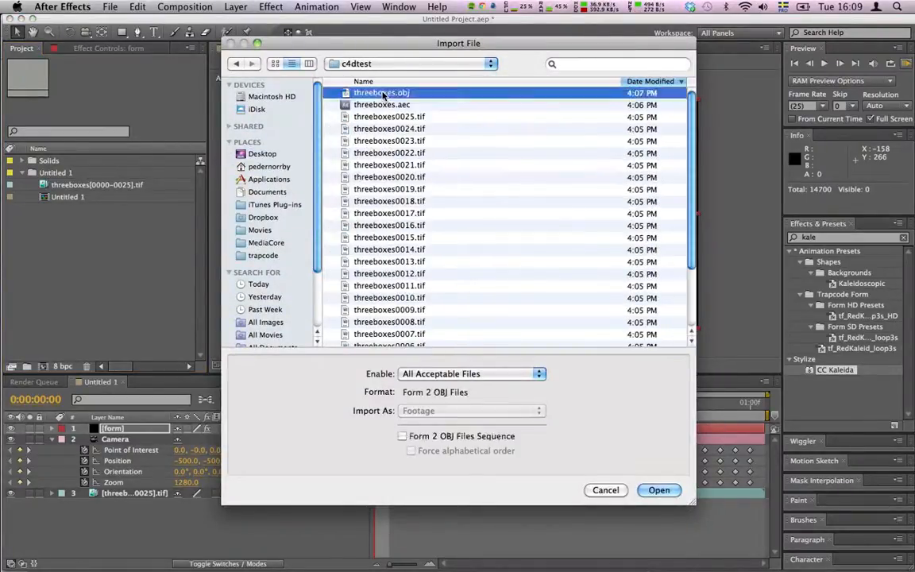
pyautogui.click(659, 490)
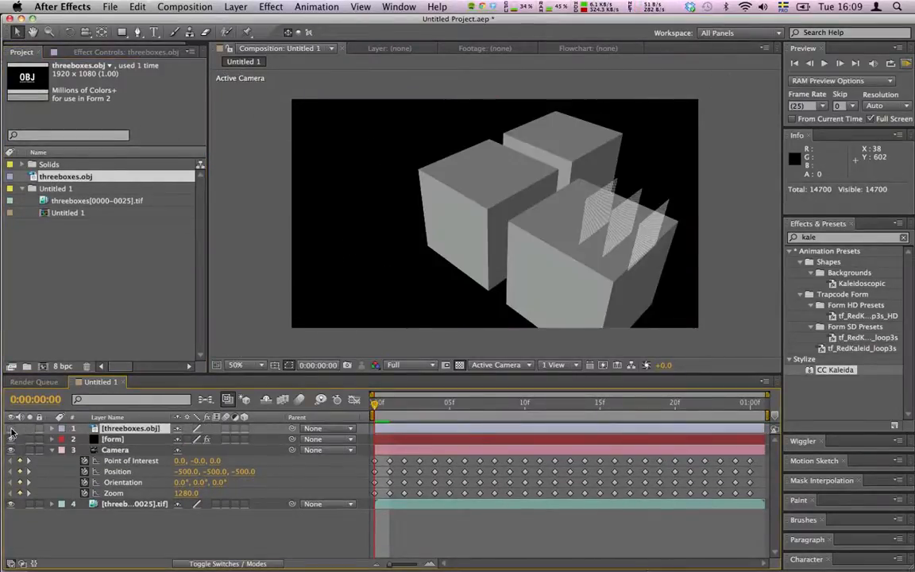
# - Set the form layer's Base Form to OBJ Model using threeboxes.obj as the 3D Model
pyautogui.click(111, 438)
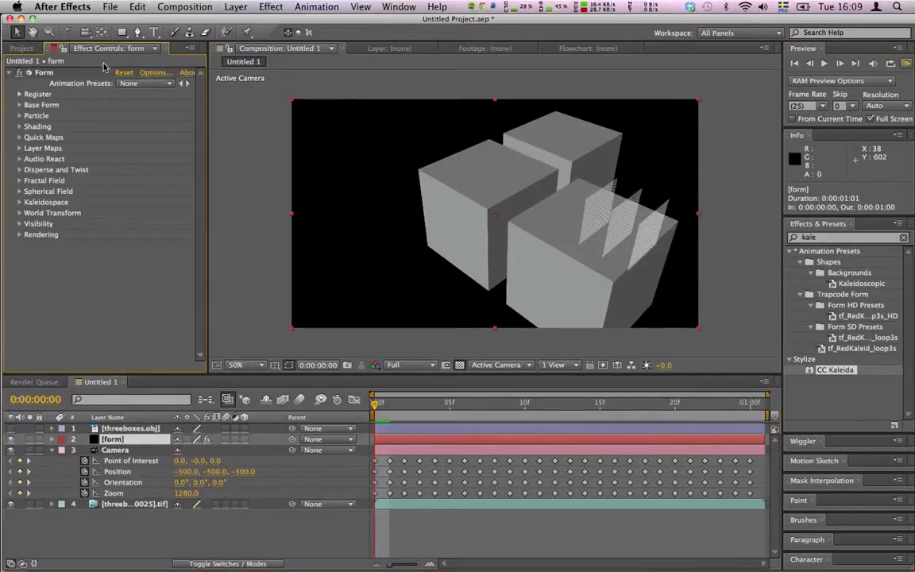
pyautogui.click(151, 114)
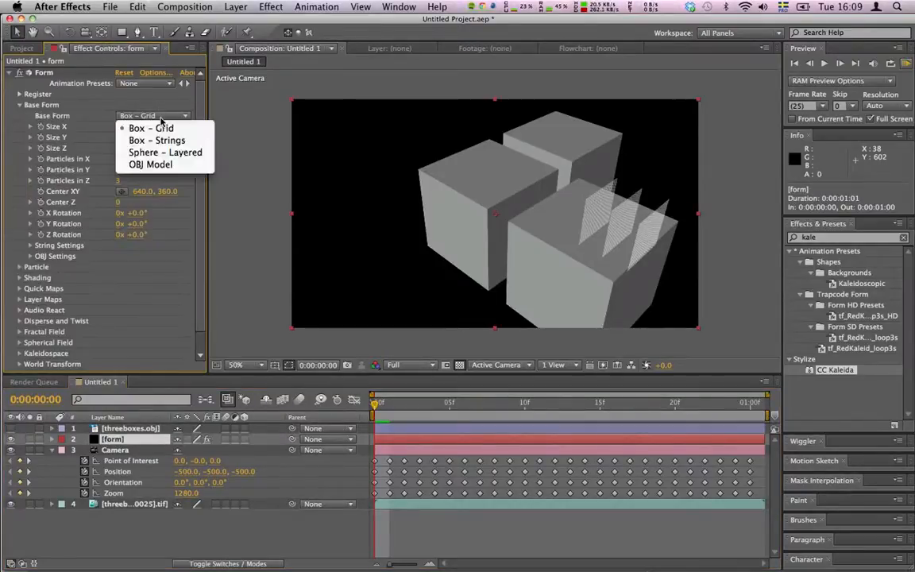
pyautogui.click(149, 164)
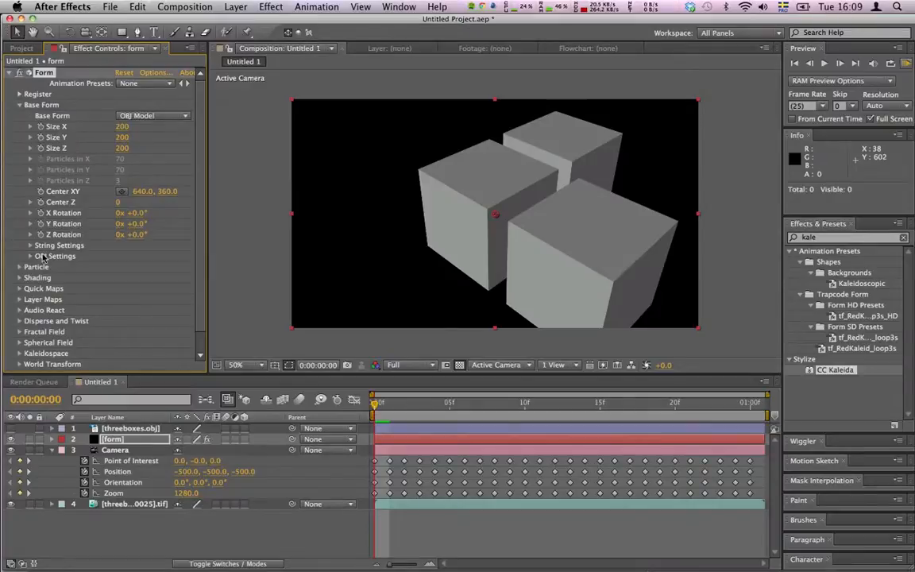
pyautogui.click(30, 256)
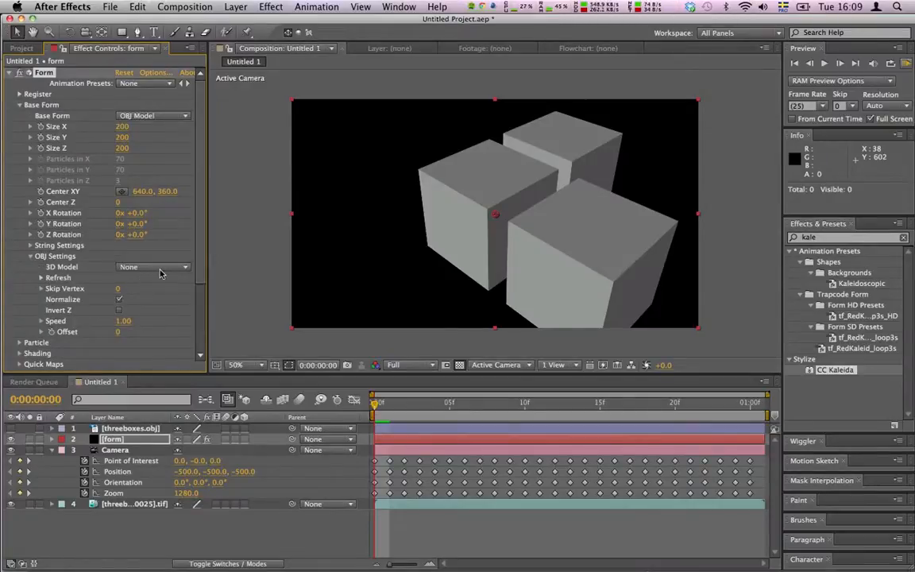
pyautogui.click(153, 266)
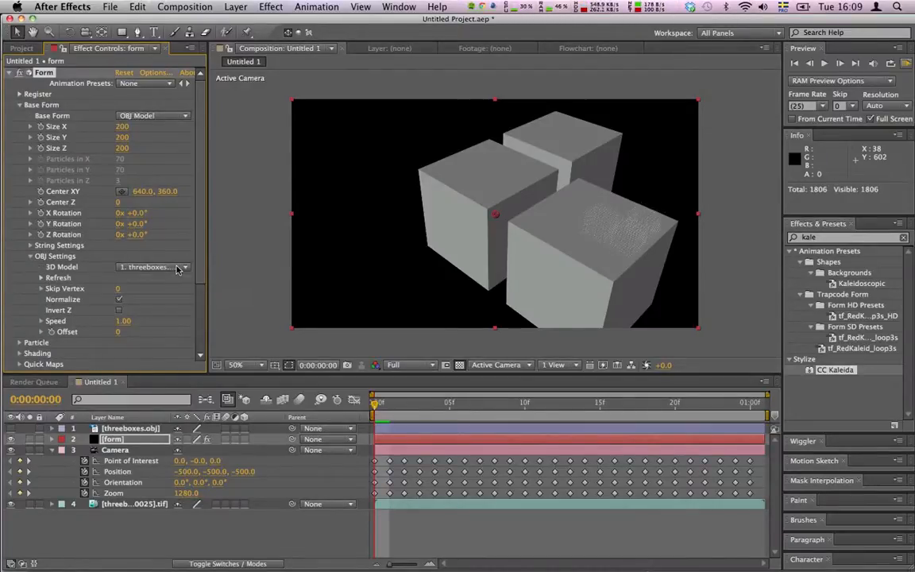